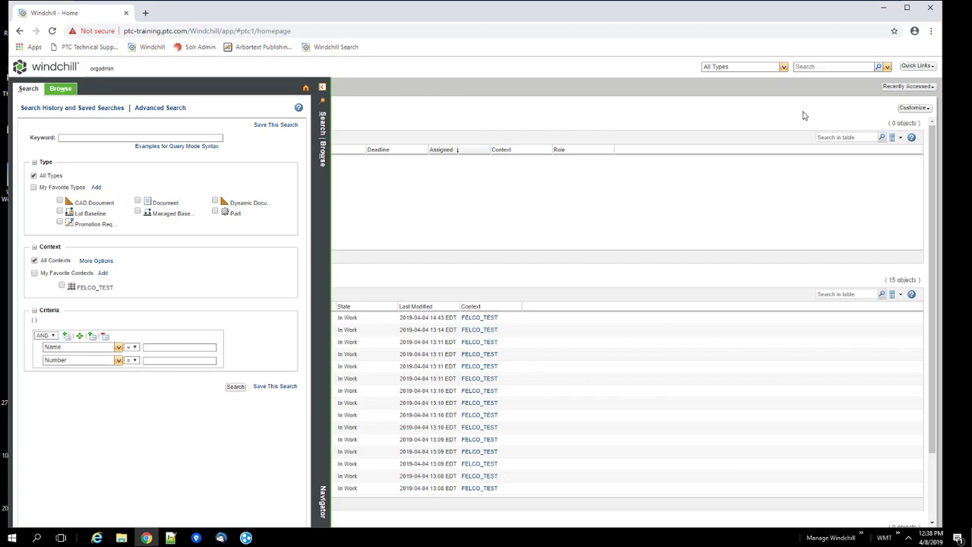
# Quick-search the part number 110, review the three matching results, then collapse the Search panel.
pyautogui.click(322, 87)
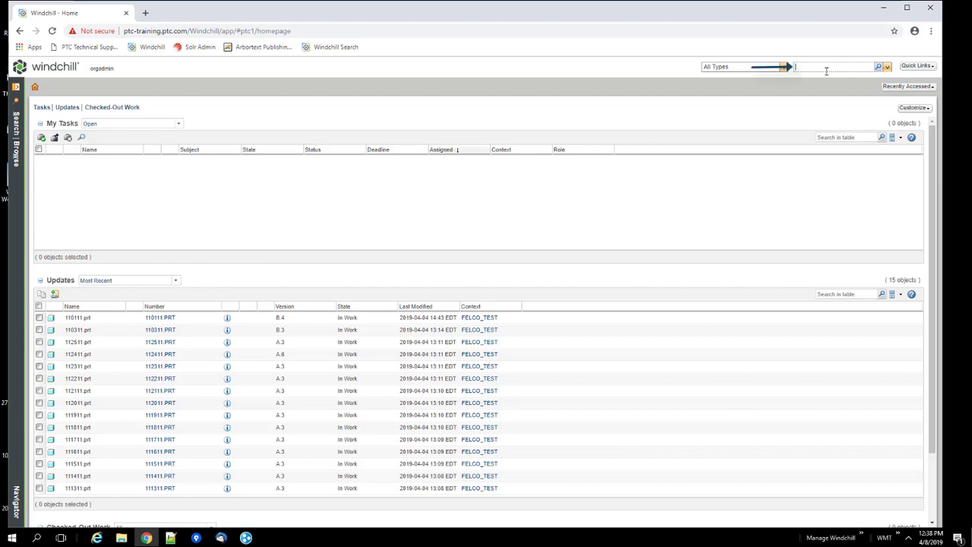
pyautogui.write('110')
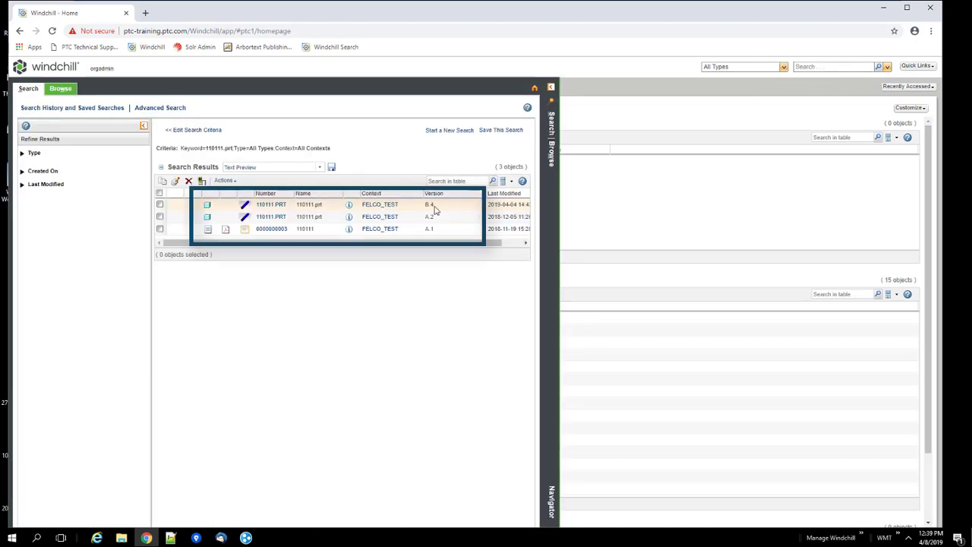
pyautogui.moveTo(509, 205)
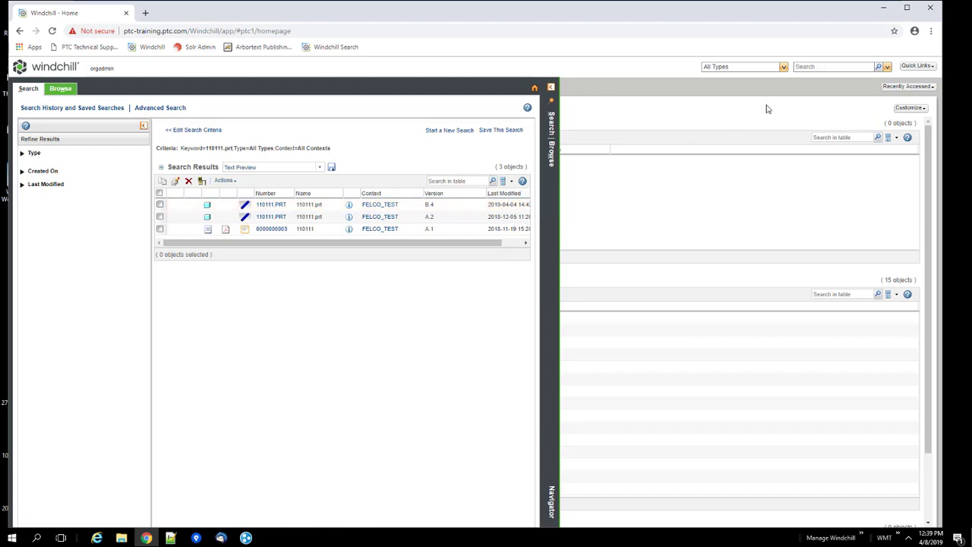
pyautogui.click(34, 87)
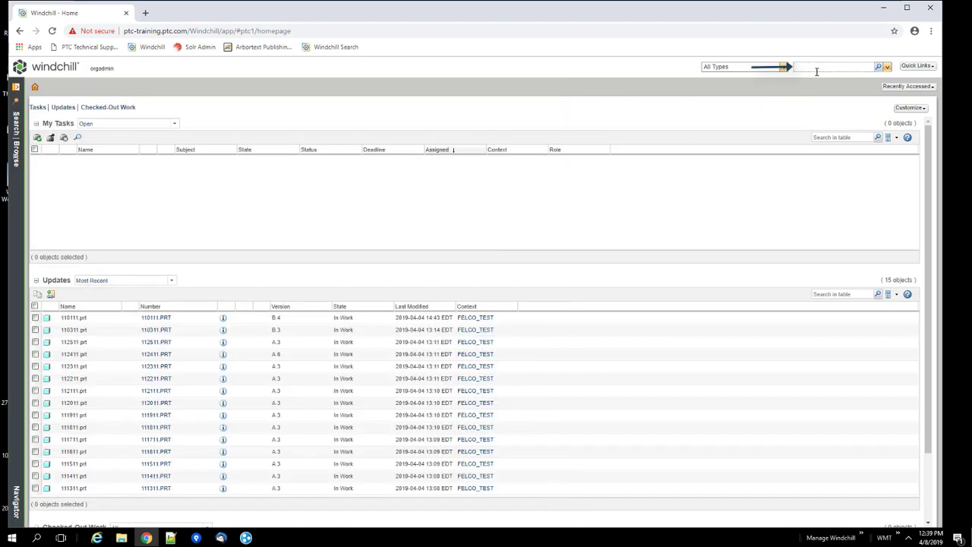
# Search the keyword omaha and view the information page of part 110211.prt.
pyautogui.write('omaha')
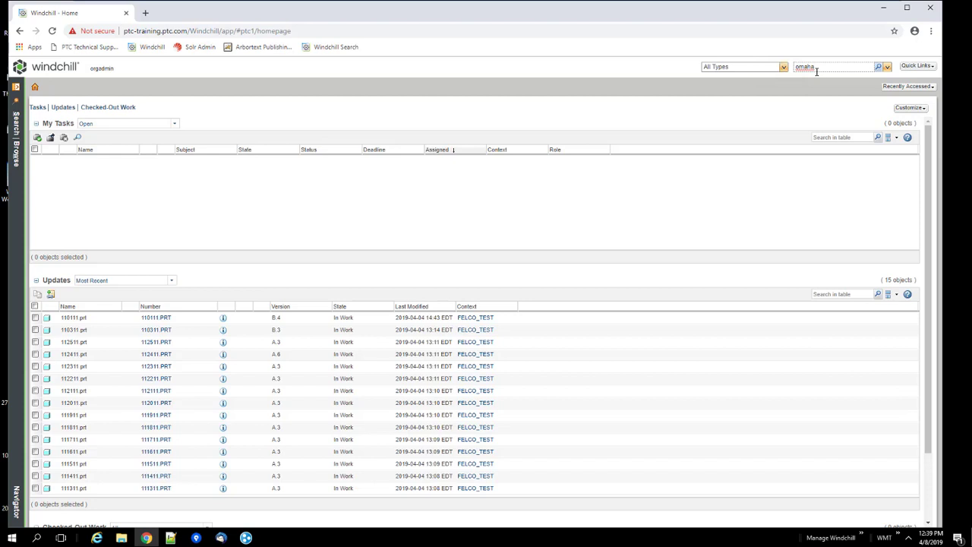
pyautogui.click(877, 67)
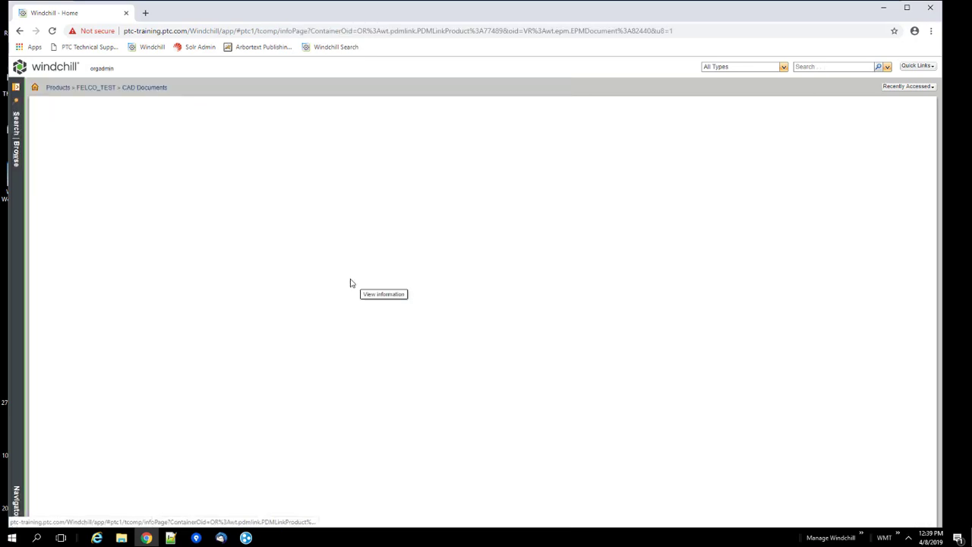
pyautogui.click(383, 294)
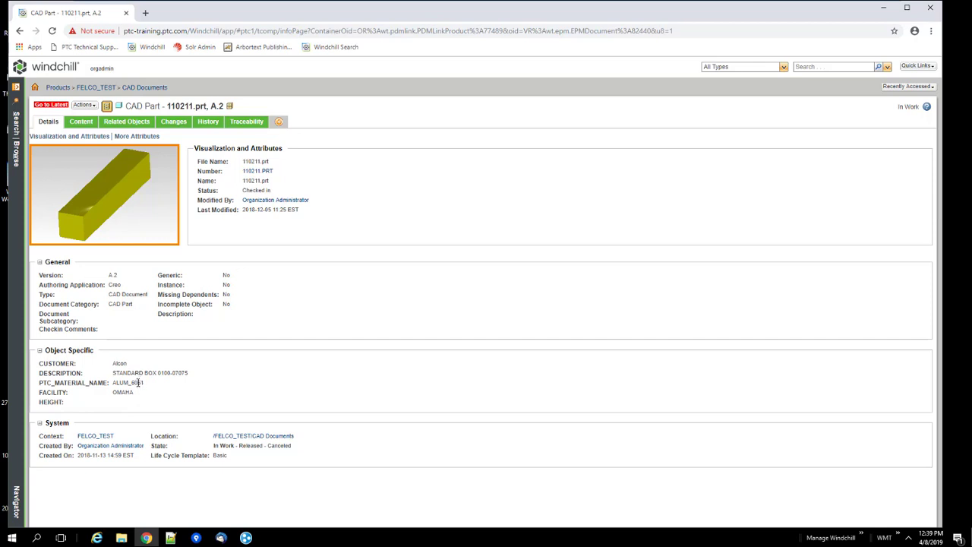
# Search the keyword 6061 and view the details of CAD part 111811.prt.
pyautogui.click(832, 66)
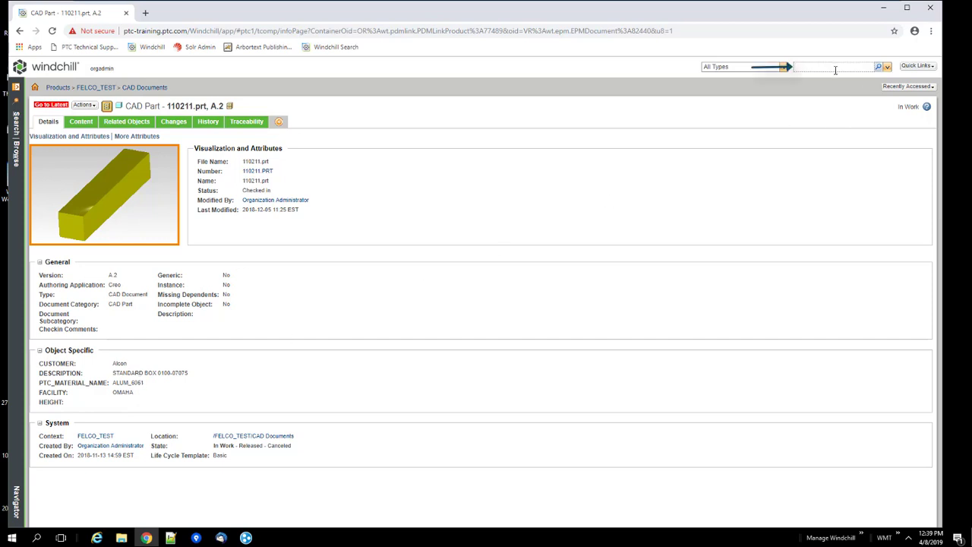
pyautogui.write('6061')
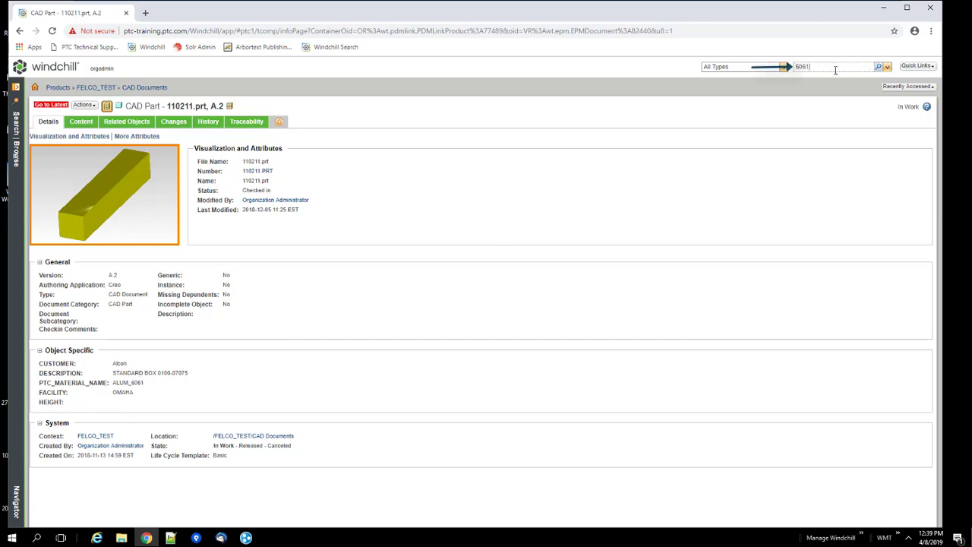
pyautogui.click(878, 67)
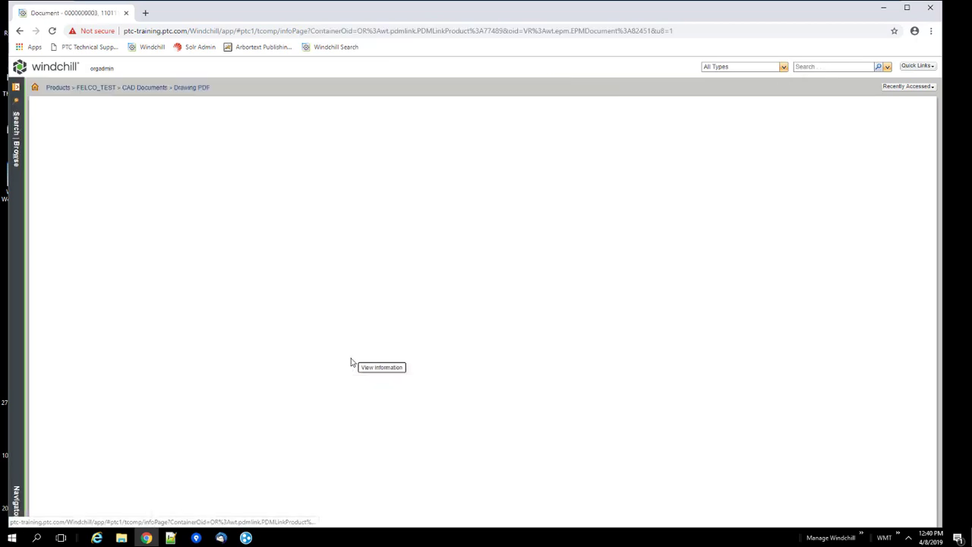
pyautogui.click(381, 366)
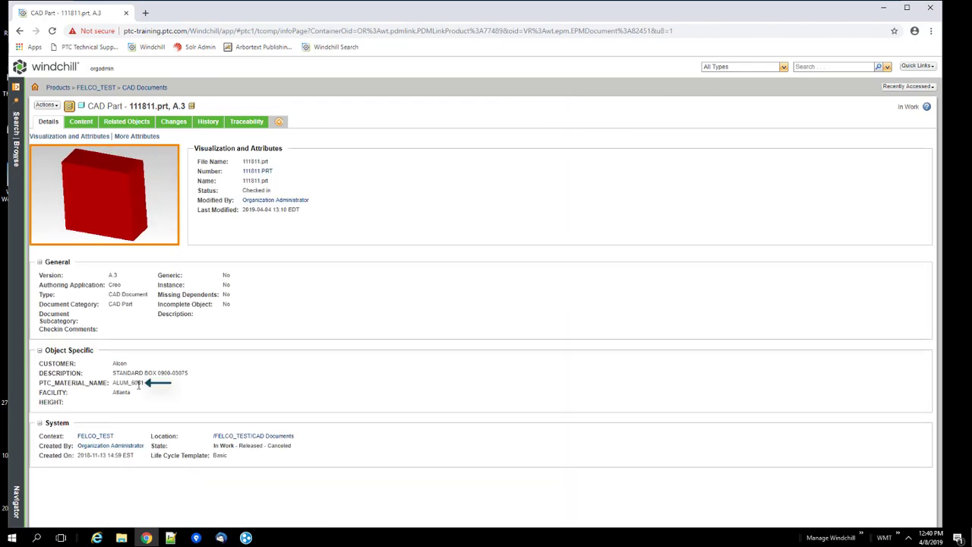
pyautogui.moveTo(641, 229)
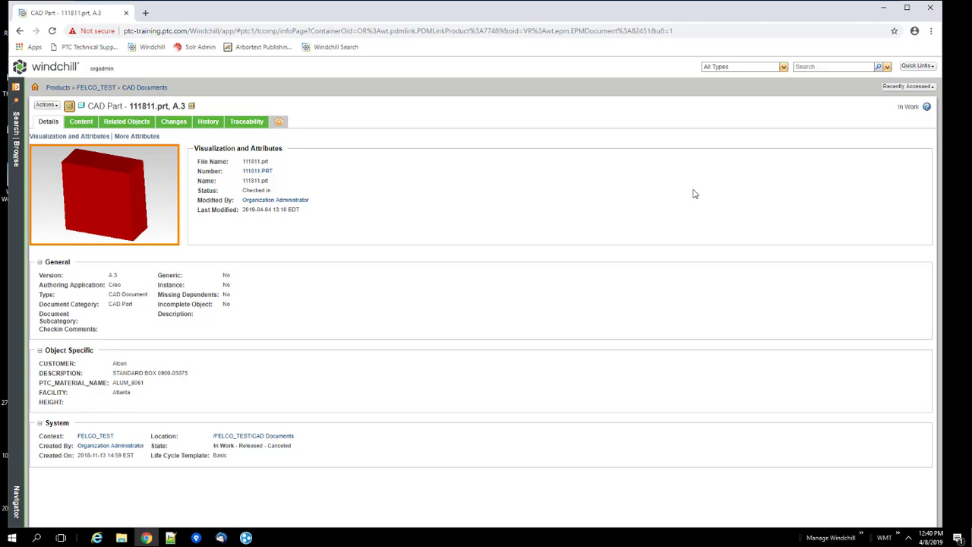
pyautogui.moveTo(635, 219)
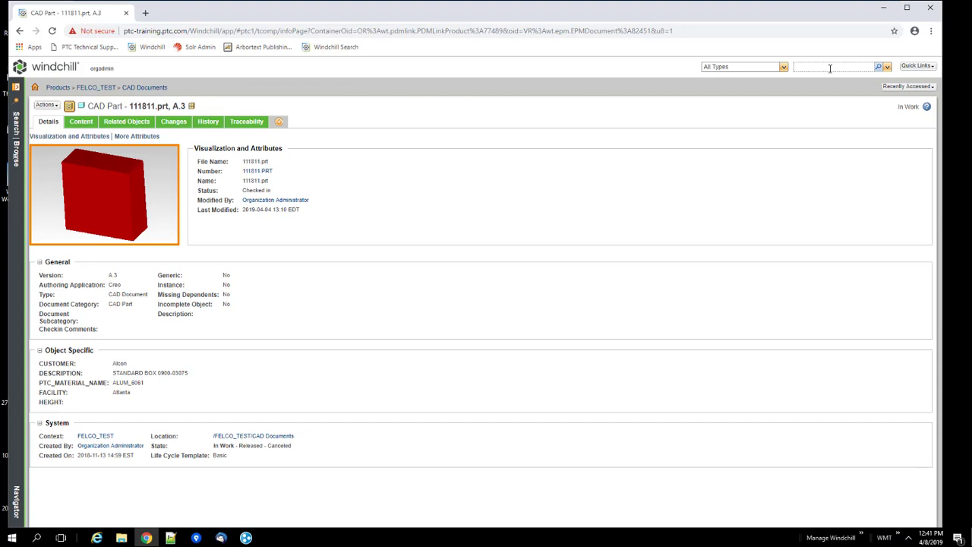
pyautogui.write('document')
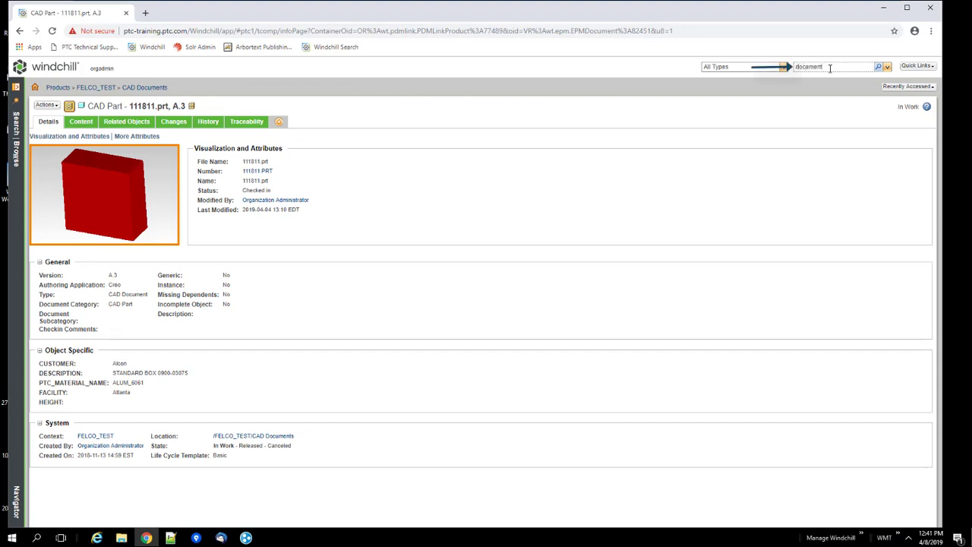
pyautogui.click(878, 67)
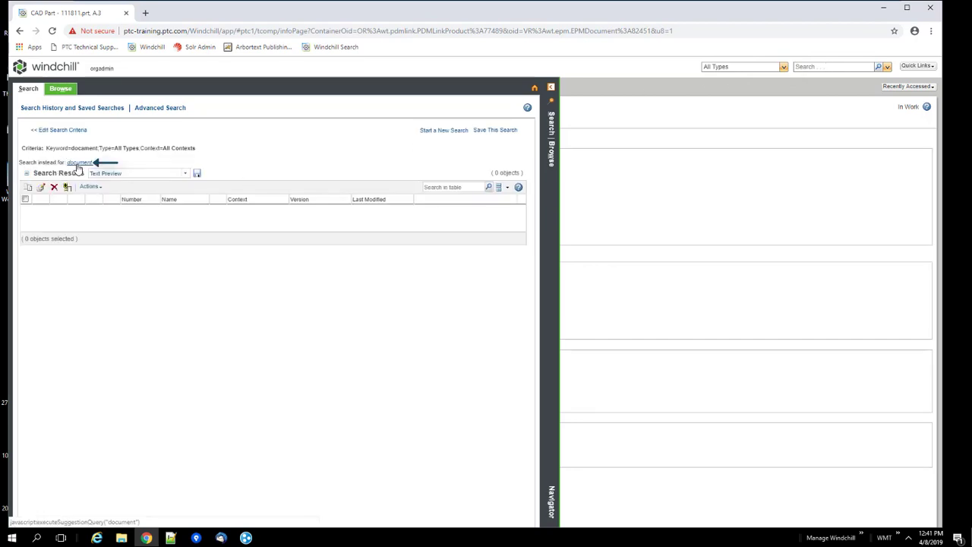
pyautogui.moveTo(832, 73)
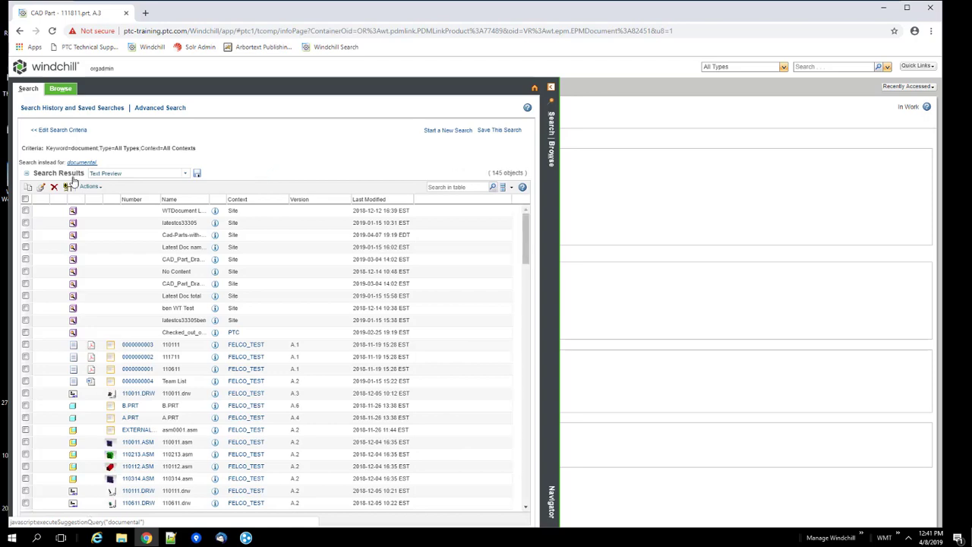
pyautogui.scroll(-3)
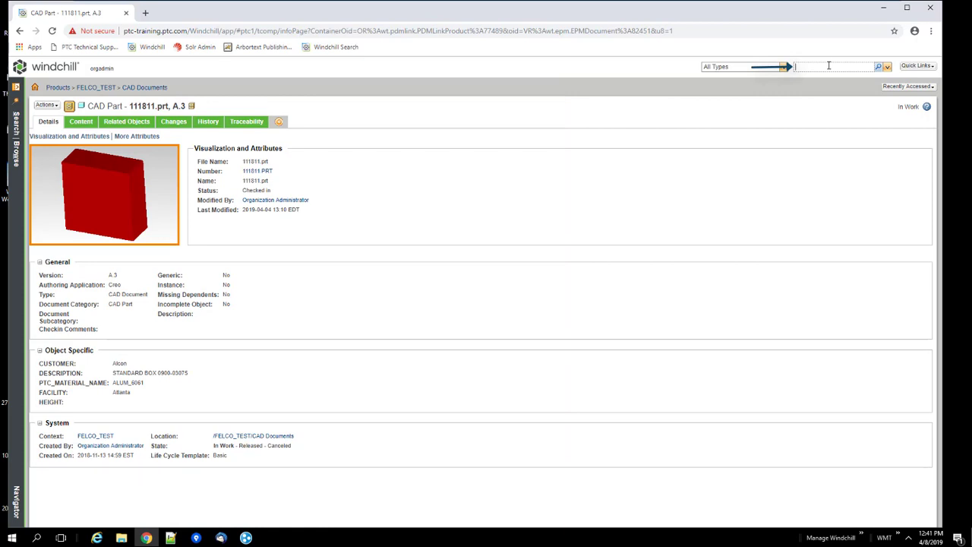
# Quick-search the misspelled keyword 'stel' to get 18 results and the 'steel' suggestion.
pyautogui.write('stel')
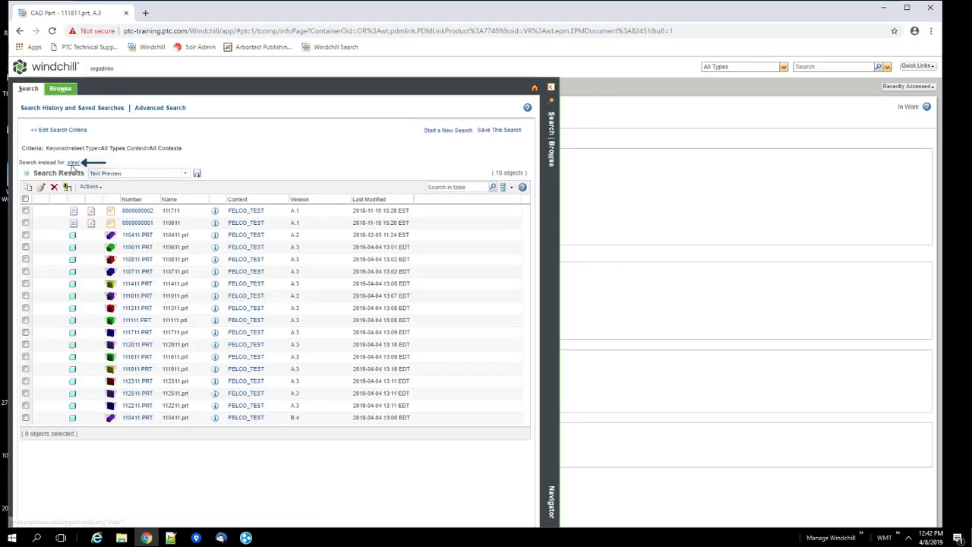
pyautogui.moveTo(216, 307)
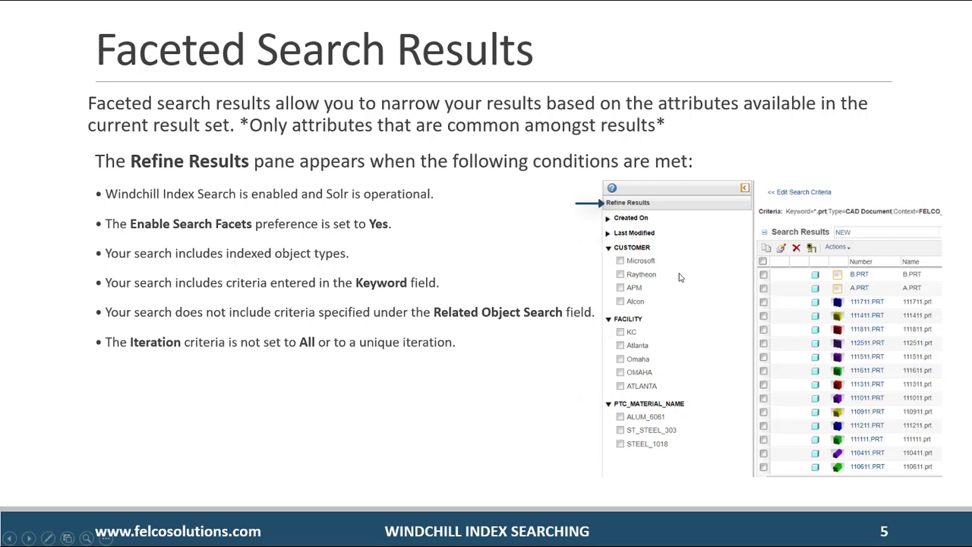
pyautogui.moveTo(650, 265)
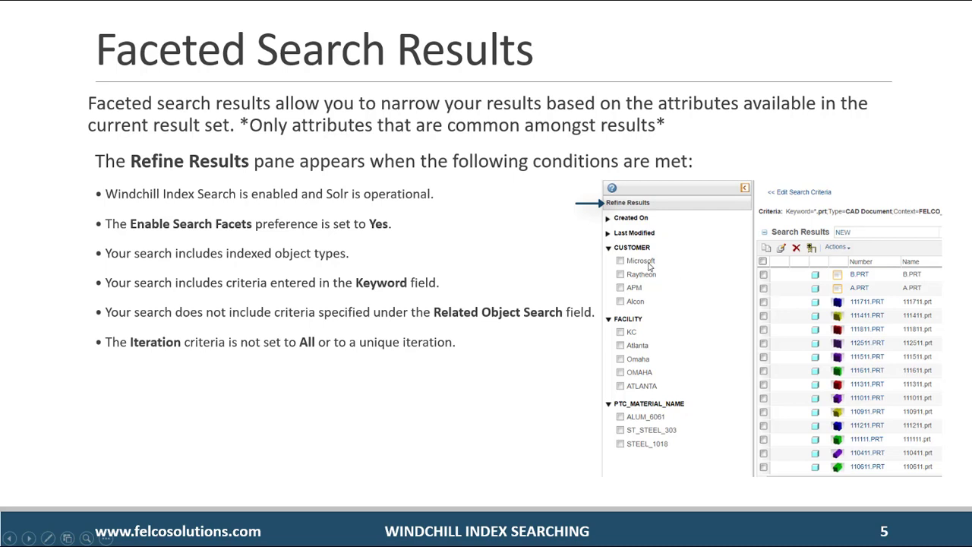
pyautogui.moveTo(877, 282)
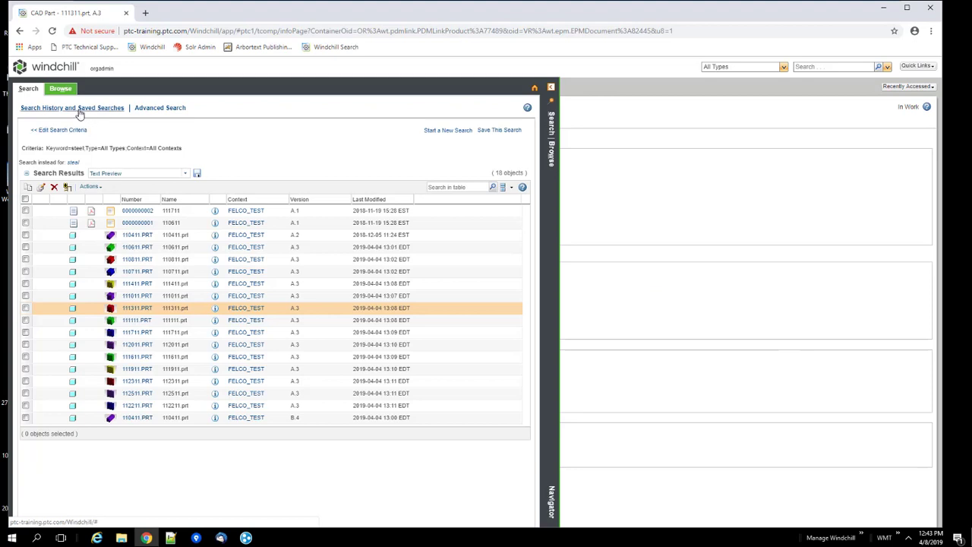
# Run the saved Facet Search from Search History and reopen its criteria for editing.
pyautogui.click(73, 107)
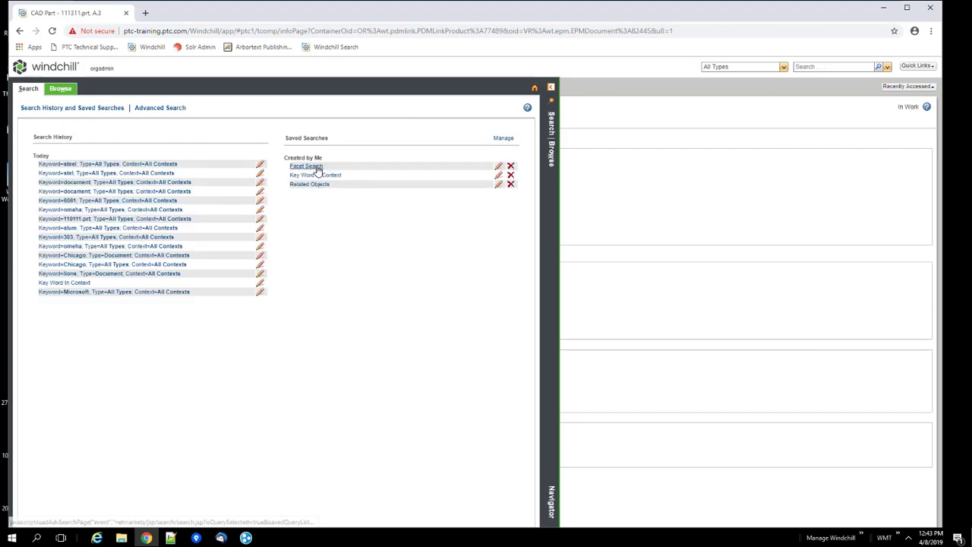
pyautogui.click(306, 166)
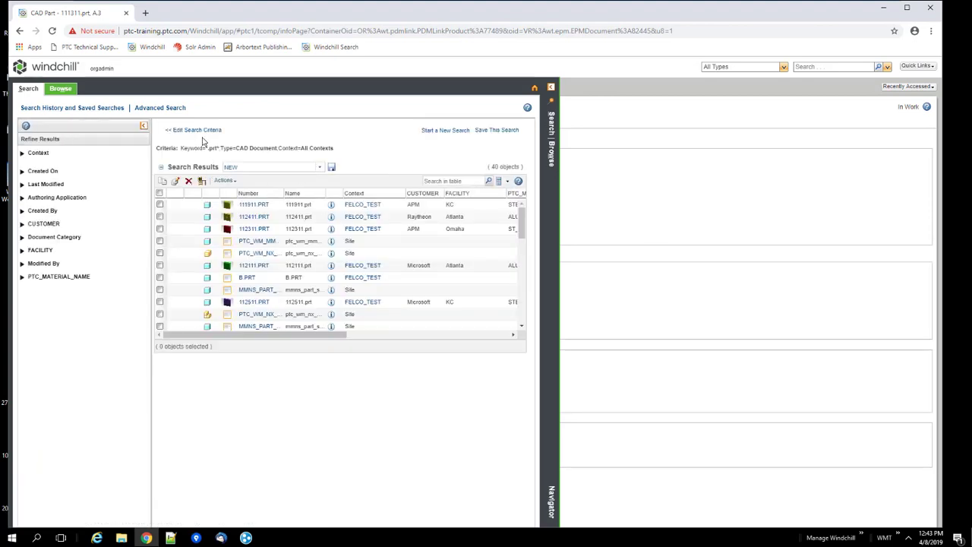
pyautogui.click(195, 129)
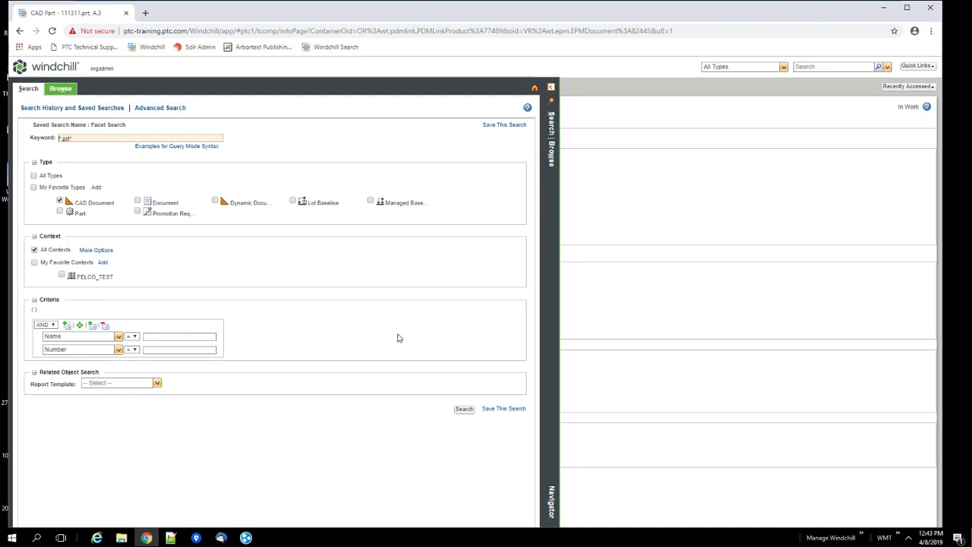
# Run the CAD document search and refine results to the Atlanta facility, then expand the material facet.
pyautogui.click(464, 409)
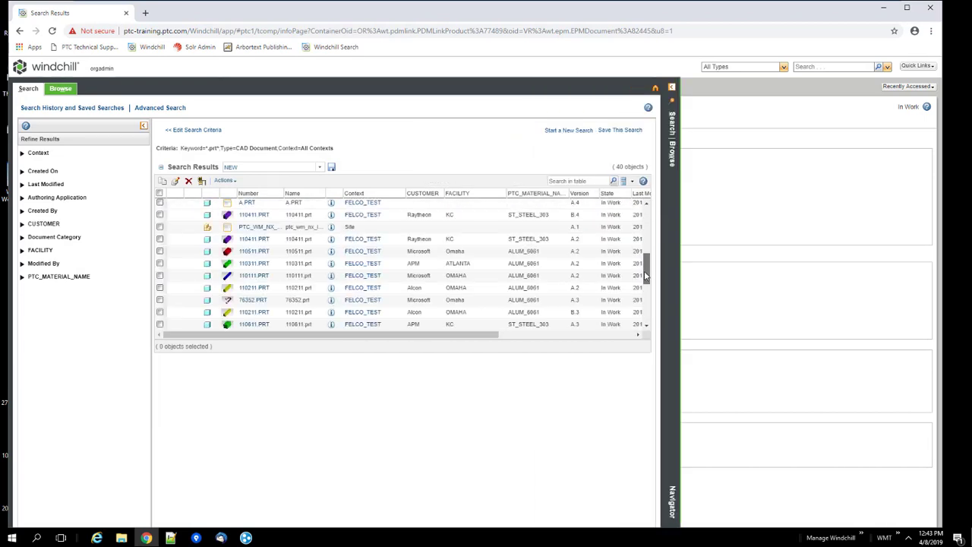
pyautogui.scroll(-3)
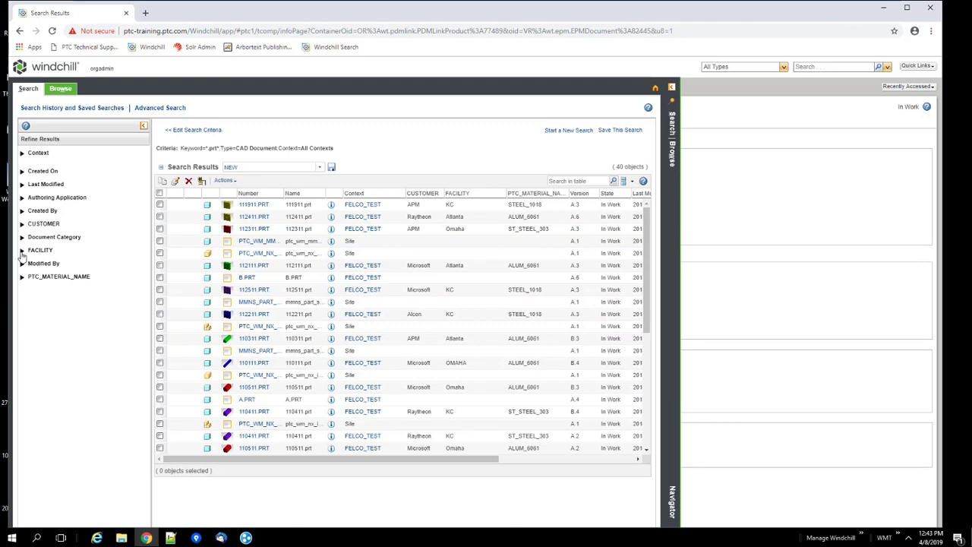
pyautogui.click(21, 249)
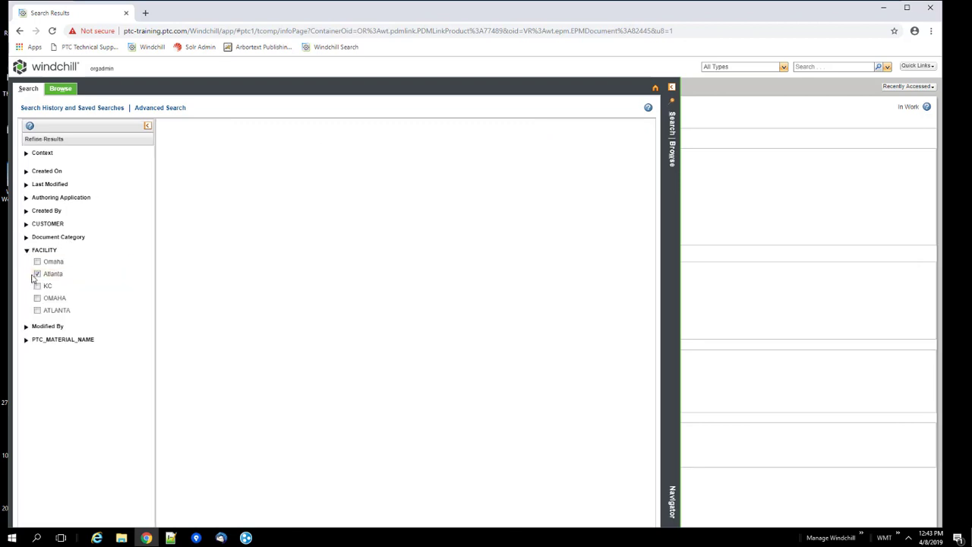
pyautogui.click(36, 273)
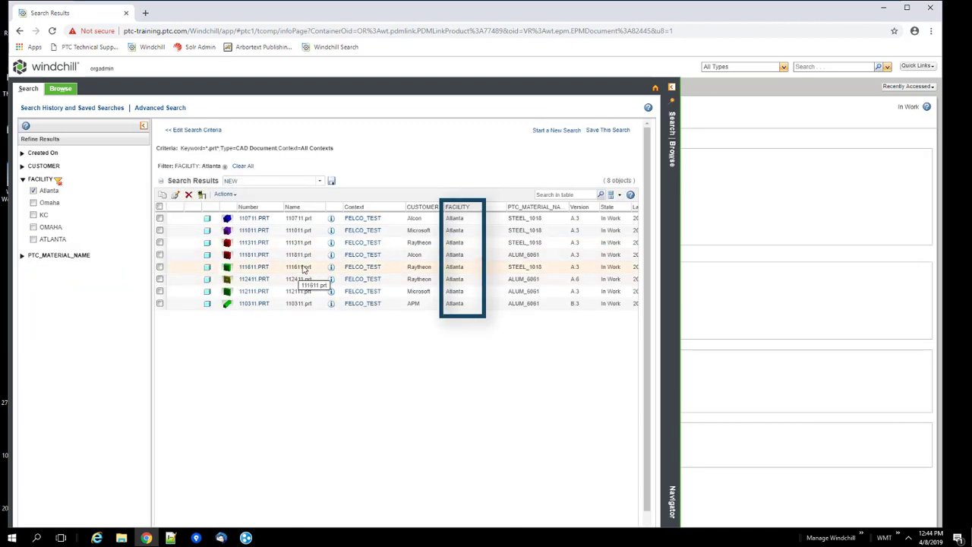
pyautogui.click(21, 256)
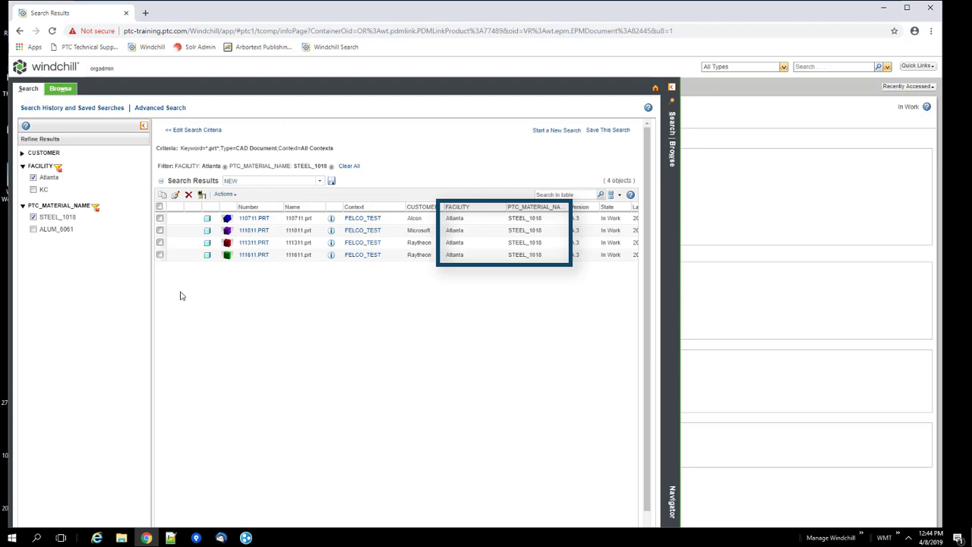
pyautogui.moveTo(97, 207)
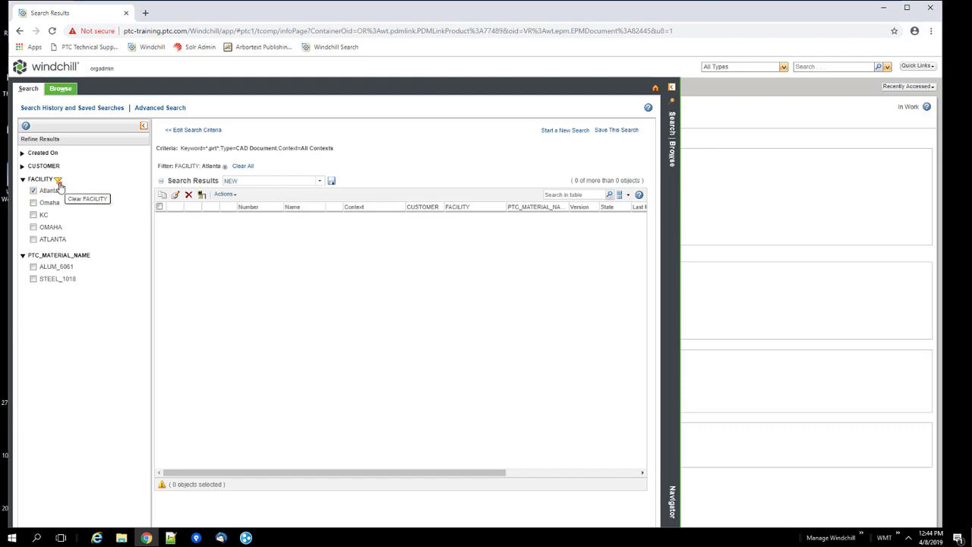
# Clear the FACILITY filter, refine to customer Raytheon, then return to Search History.
pyautogui.click(243, 165)
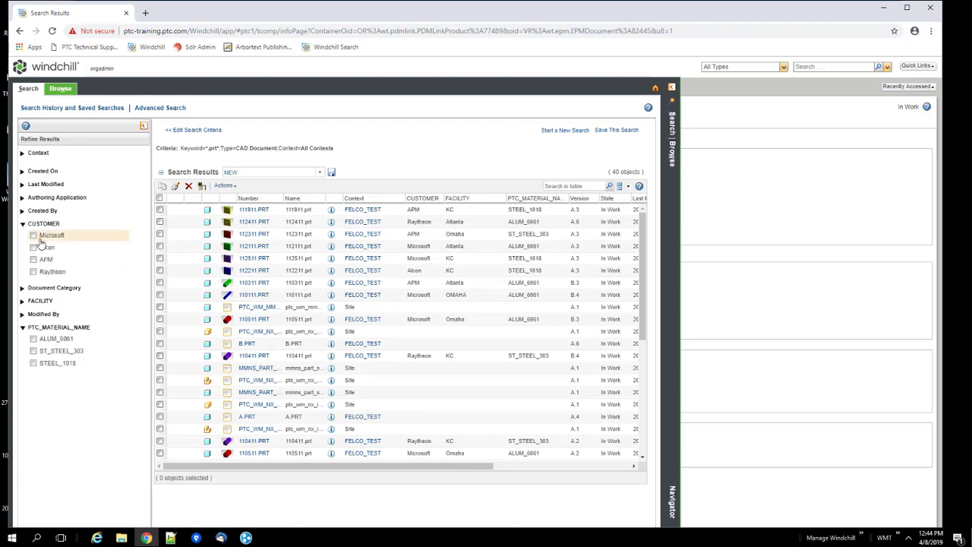
pyautogui.click(33, 272)
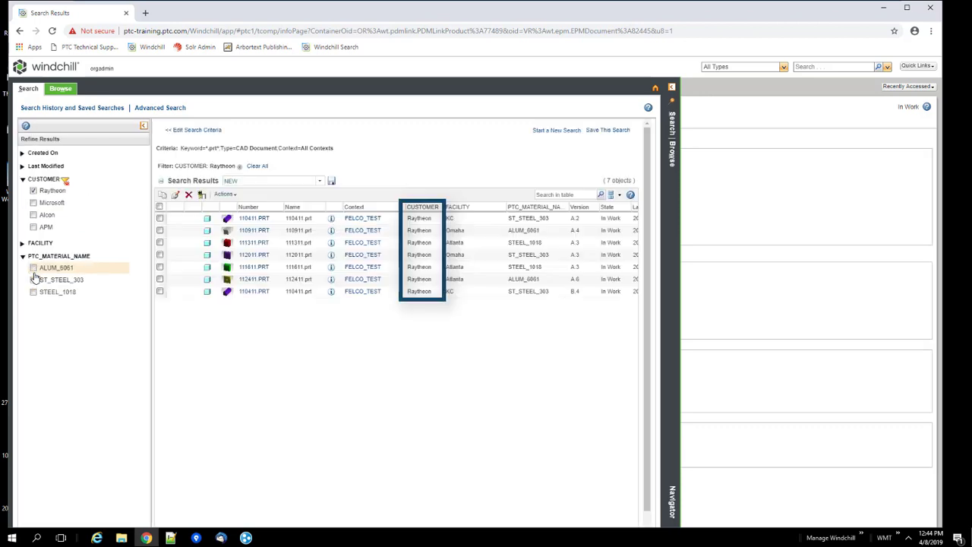
pyautogui.moveTo(82, 307)
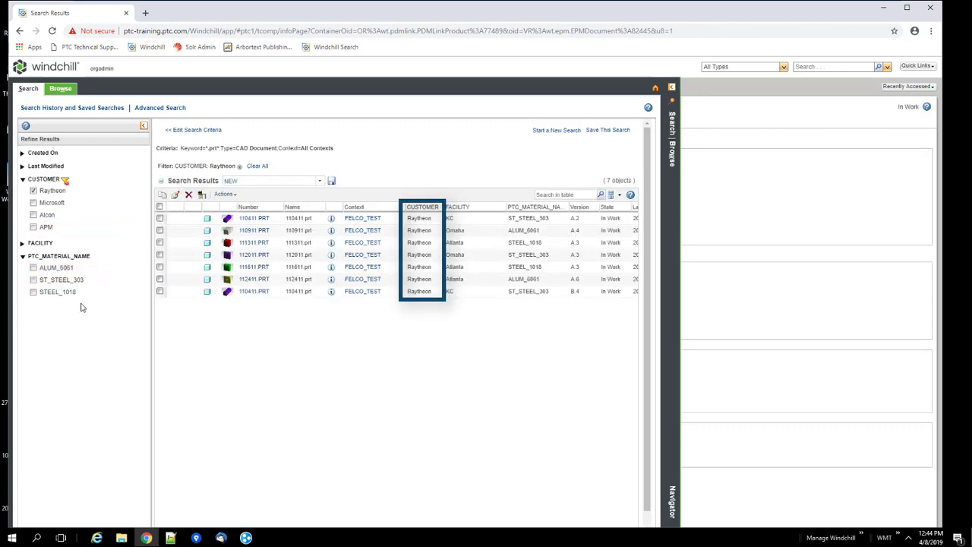
pyautogui.moveTo(76, 261)
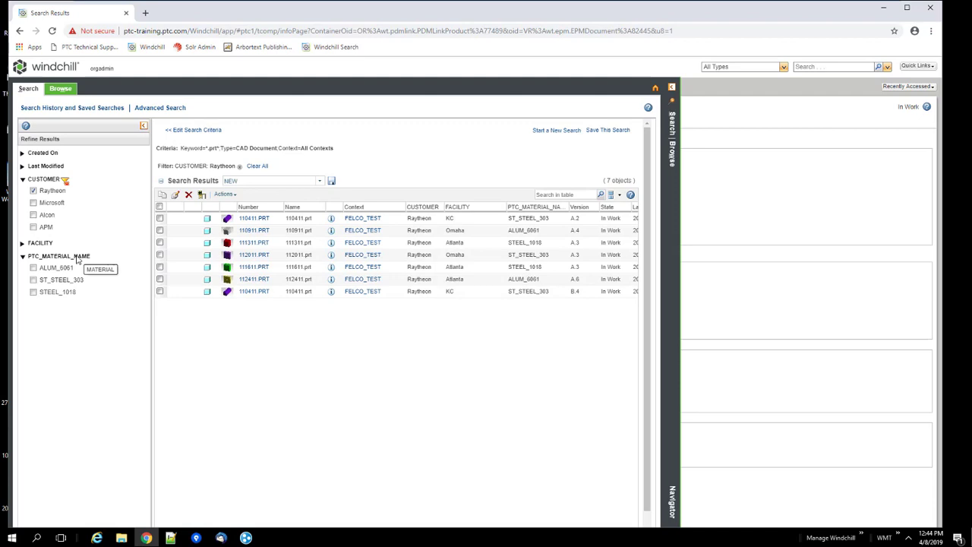
pyautogui.moveTo(76, 258)
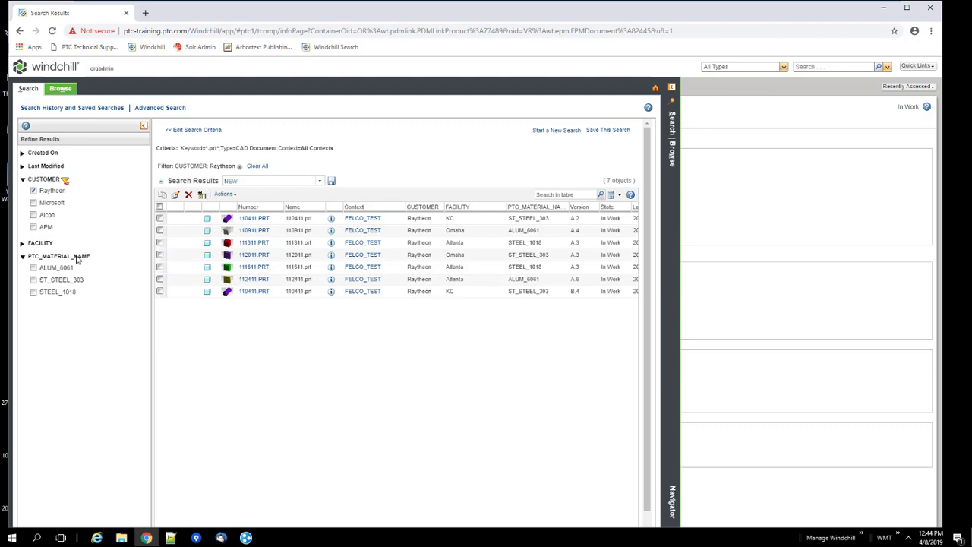
pyautogui.click(73, 106)
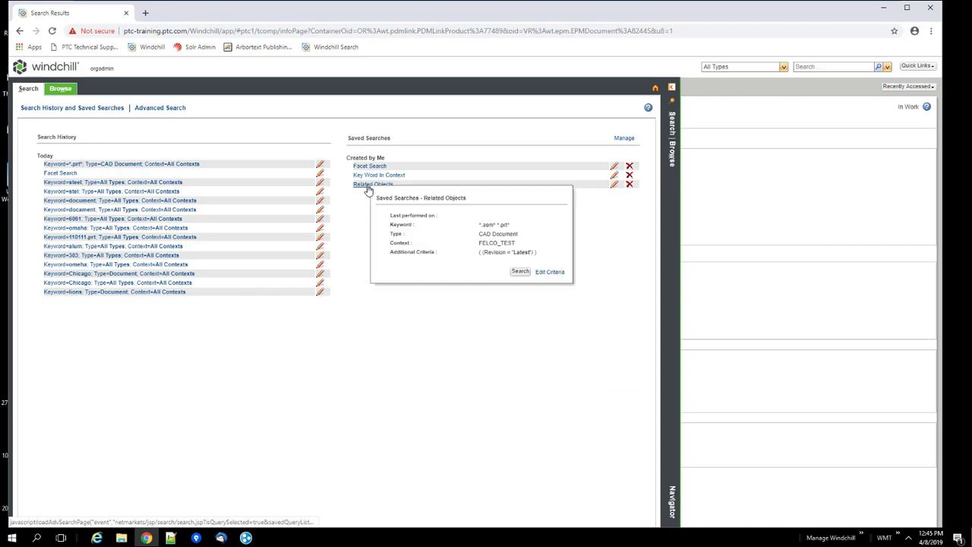
# Load the Related Objects saved search and run it with the Cad-Parts-with-Drawings report template.
pyautogui.click(519, 271)
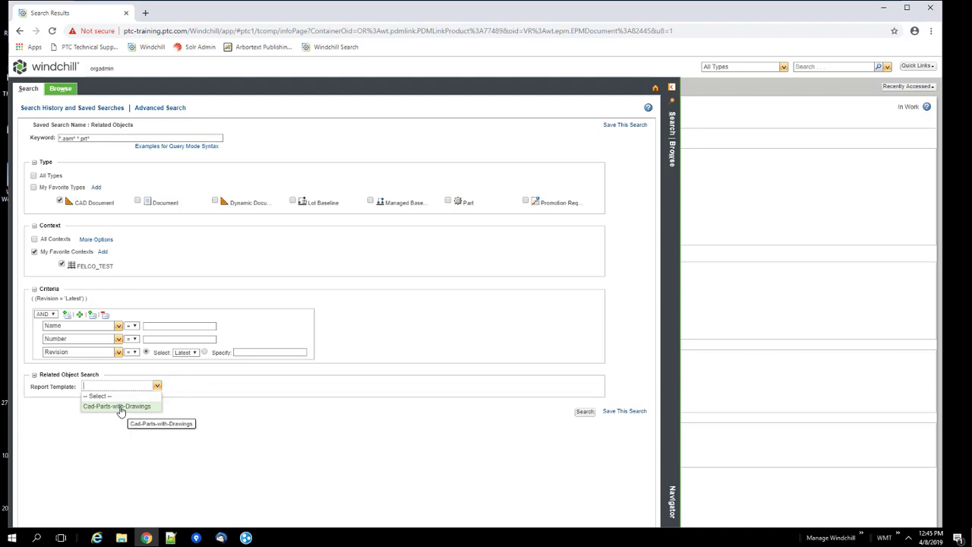
pyautogui.click(116, 406)
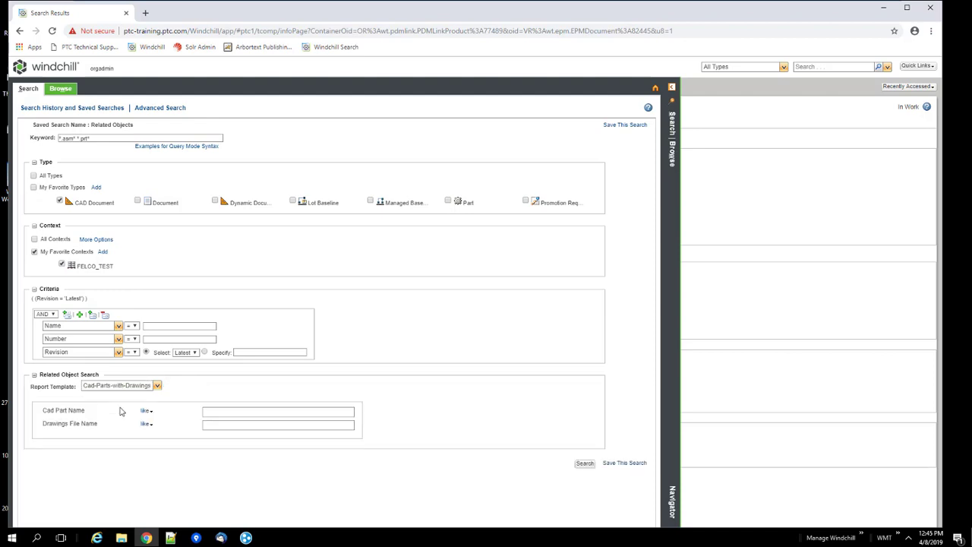
pyautogui.moveTo(103, 382)
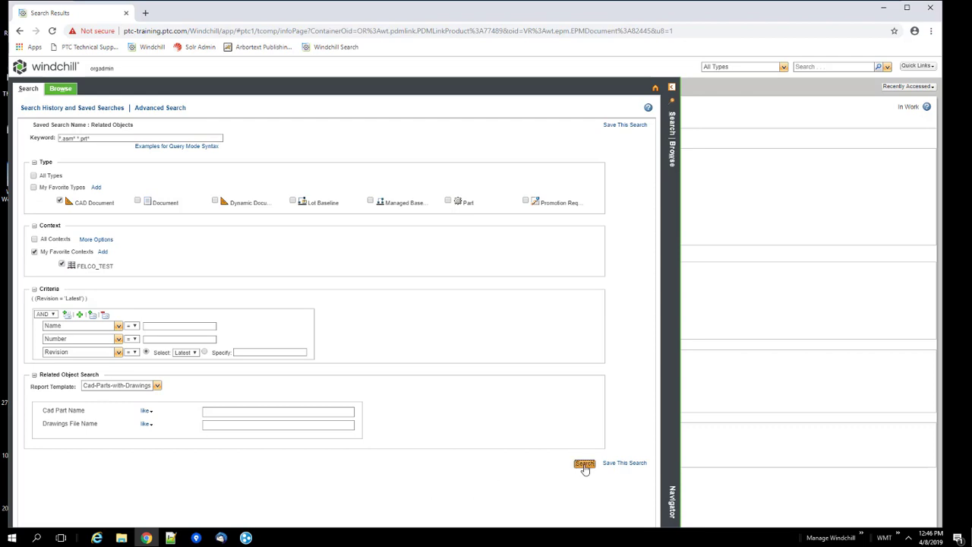
pyautogui.click(583, 463)
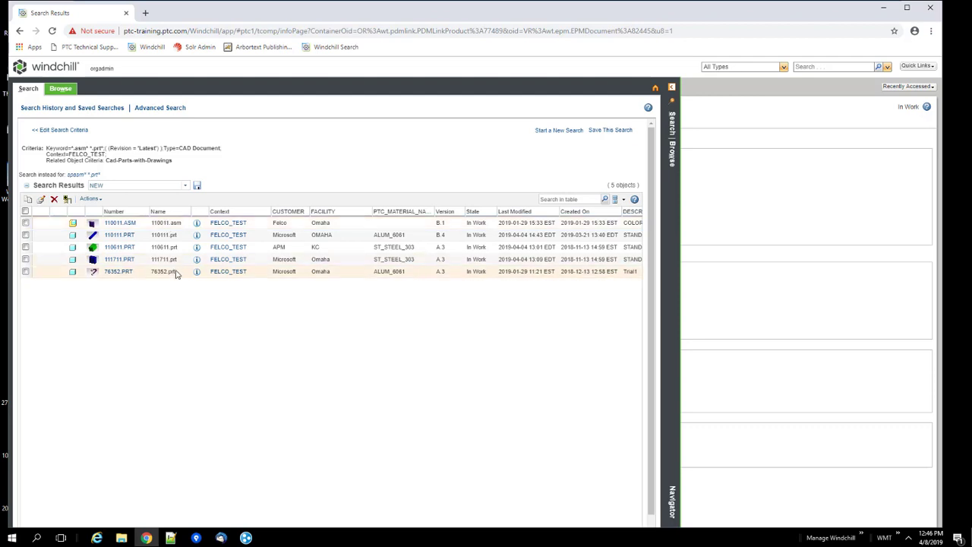
pyautogui.moveTo(175, 271)
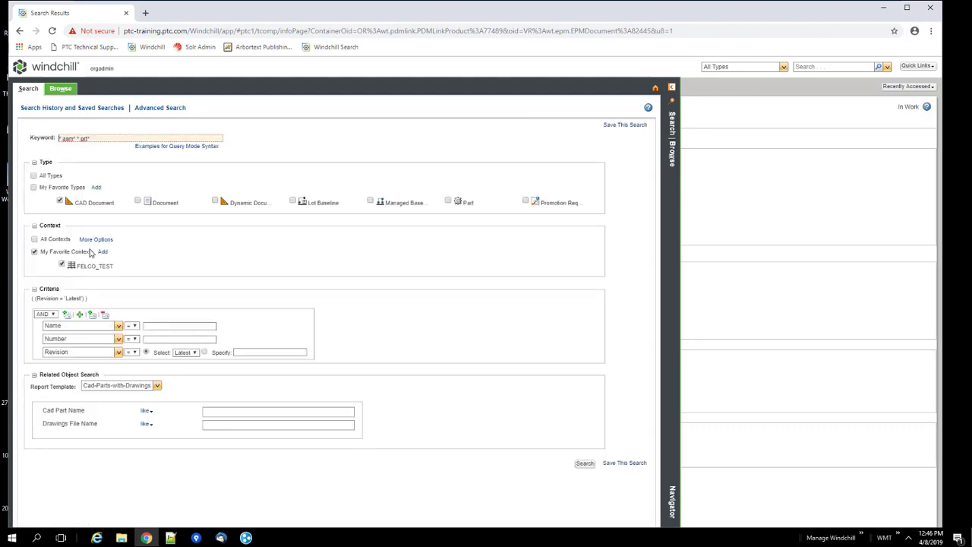
# Remove the report template and rerun the related-object search without it.
pyautogui.click(158, 386)
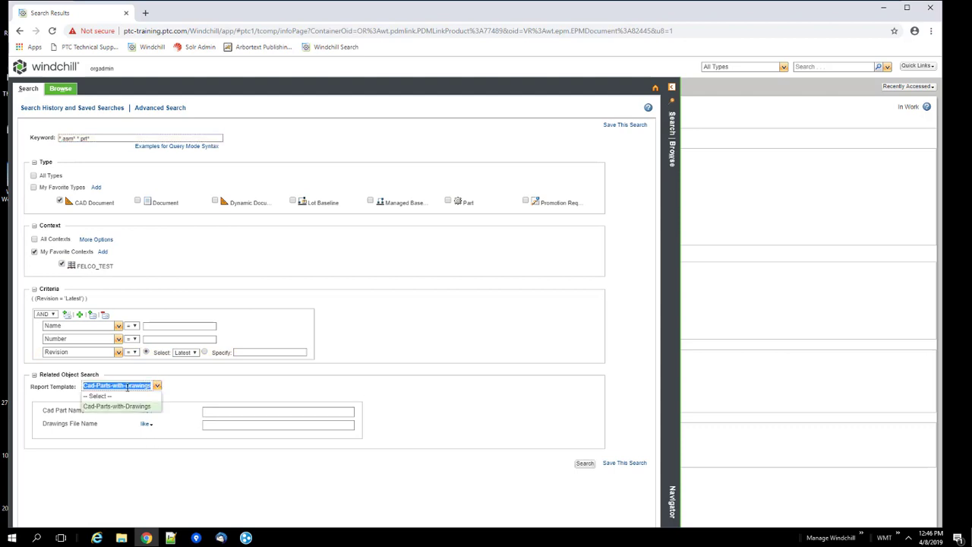
pyautogui.click(98, 394)
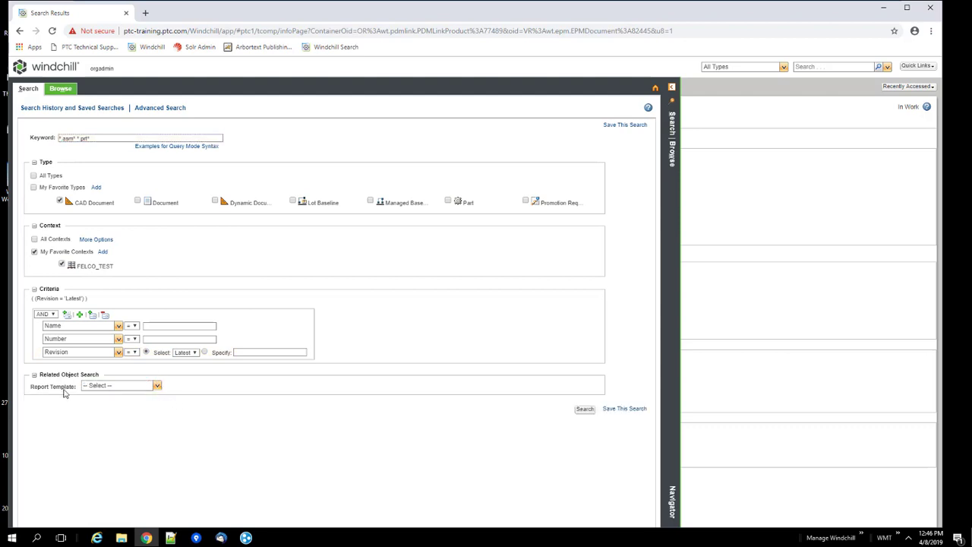
pyautogui.moveTo(586, 419)
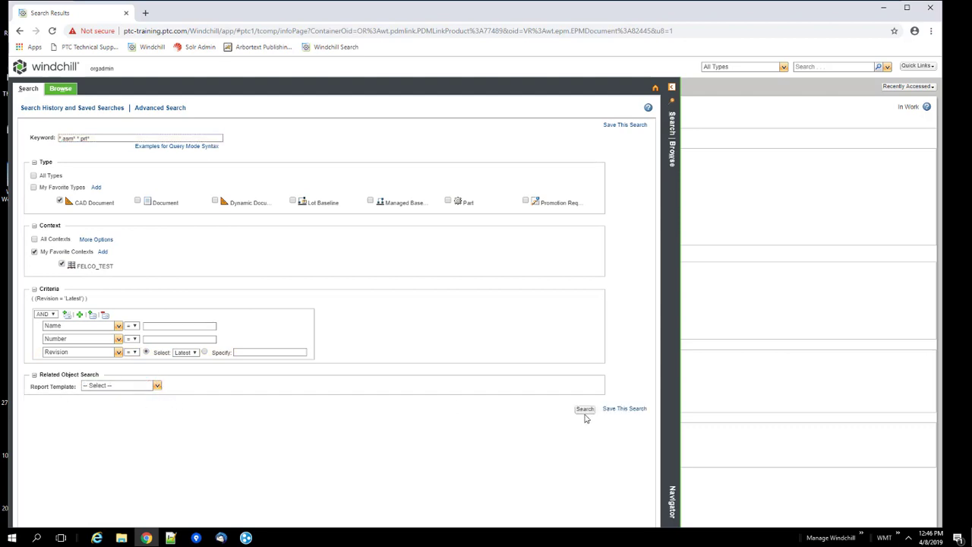
pyautogui.click(585, 408)
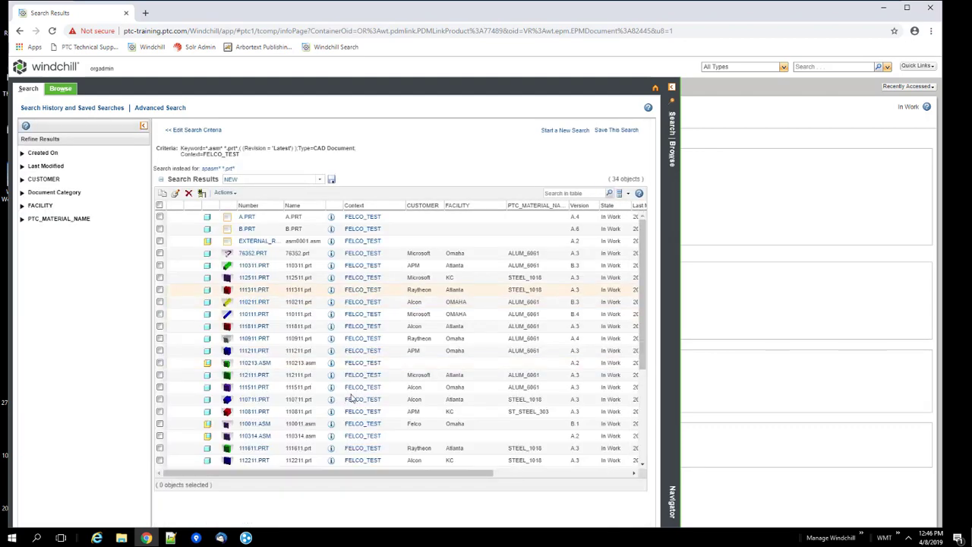
pyautogui.scroll(-3)
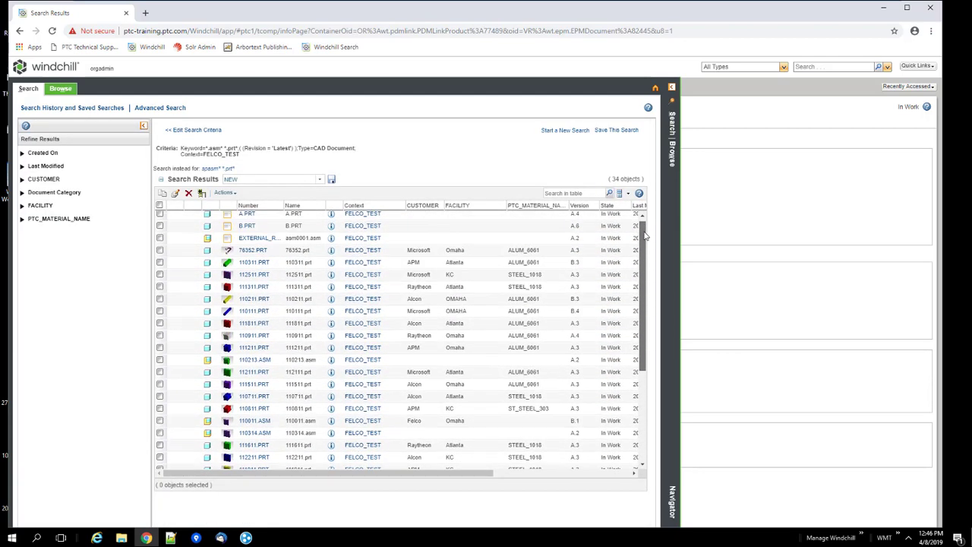
# Reapply the Cad-Parts-with-Drawings template in the criteria and attempt the search again.
pyautogui.click(194, 129)
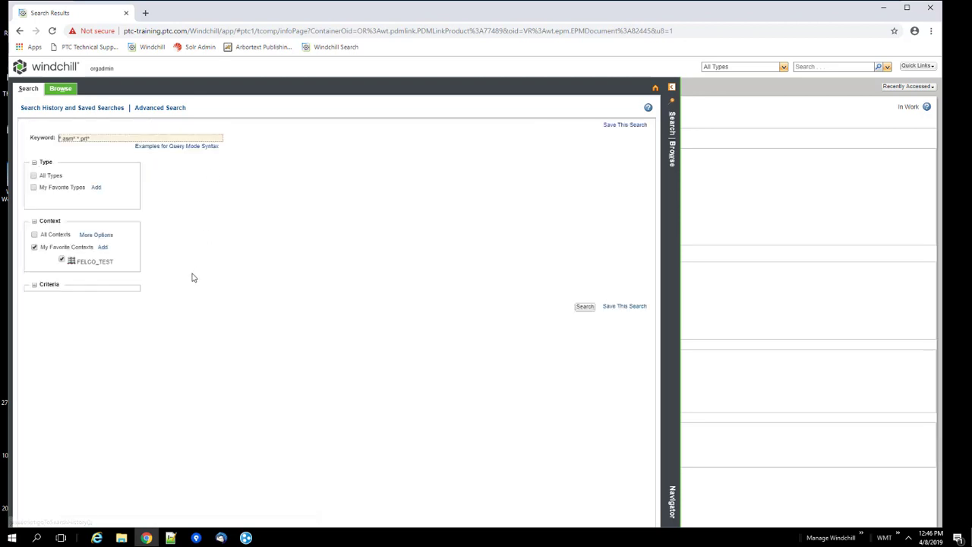
pyautogui.click(156, 386)
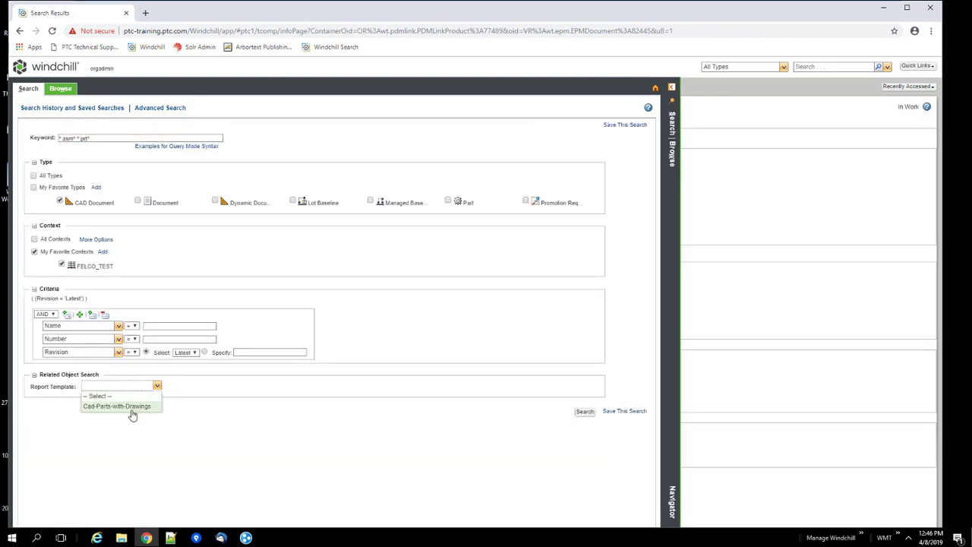
pyautogui.moveTo(133, 407)
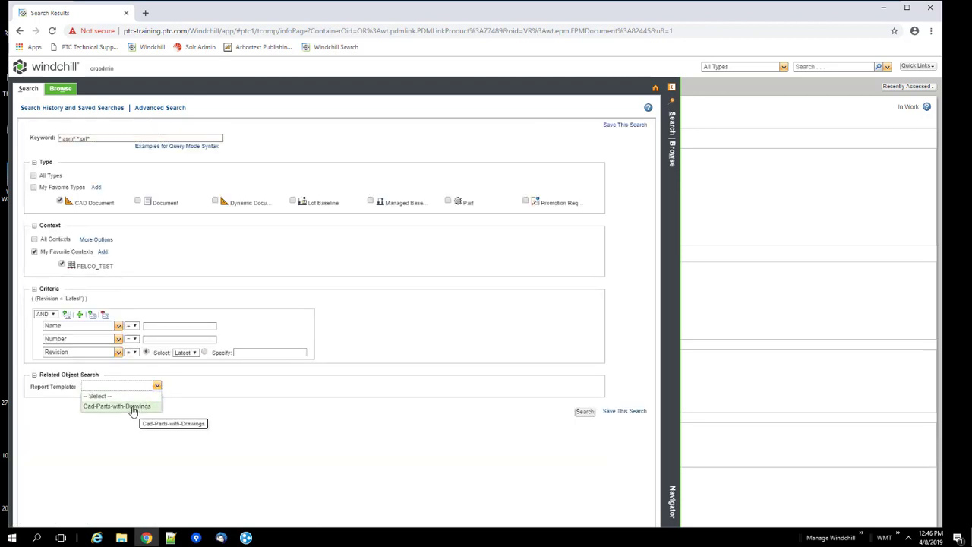
pyautogui.click(117, 405)
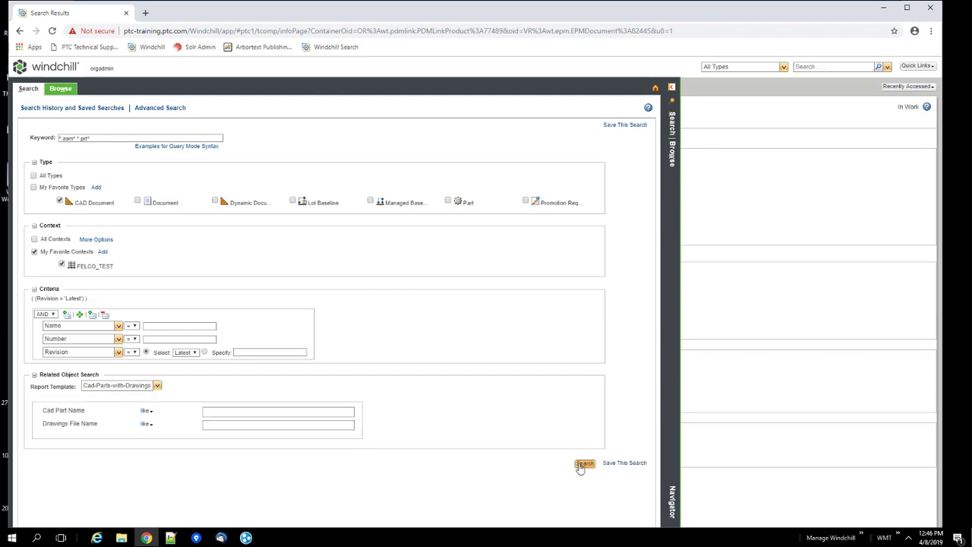
pyautogui.click(585, 463)
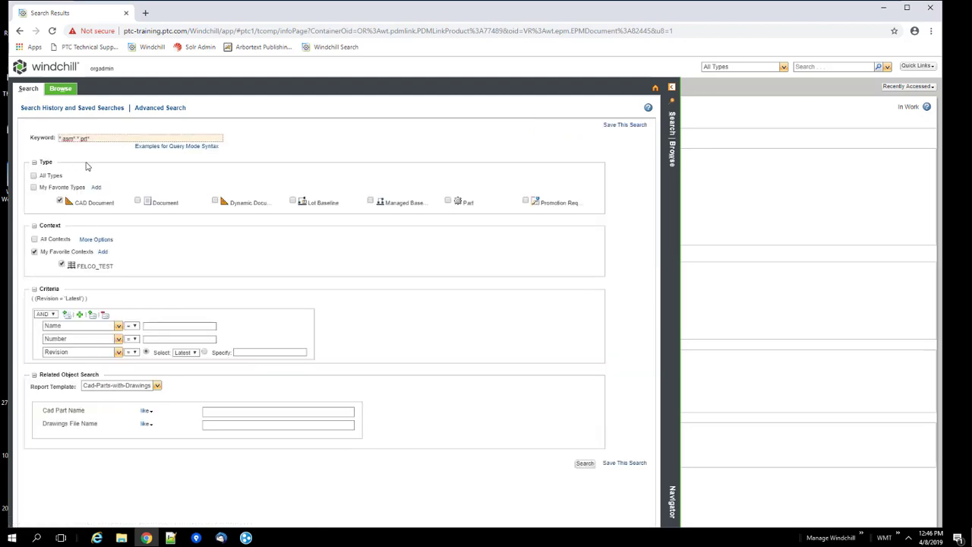
# Set Report Template back to -- Select -- and search CAD documents for keyword 'dml', returning five drawings.
pyautogui.click(158, 386)
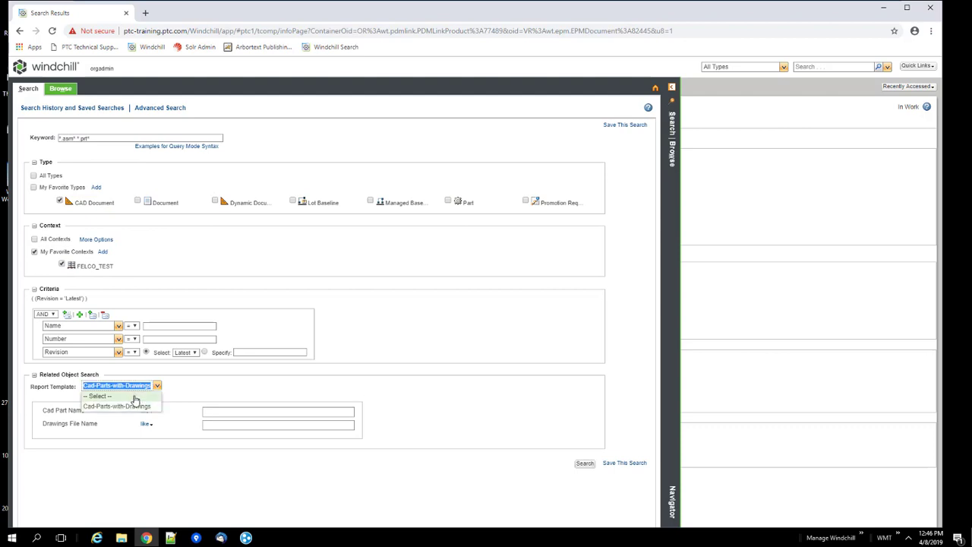
pyautogui.click(99, 395)
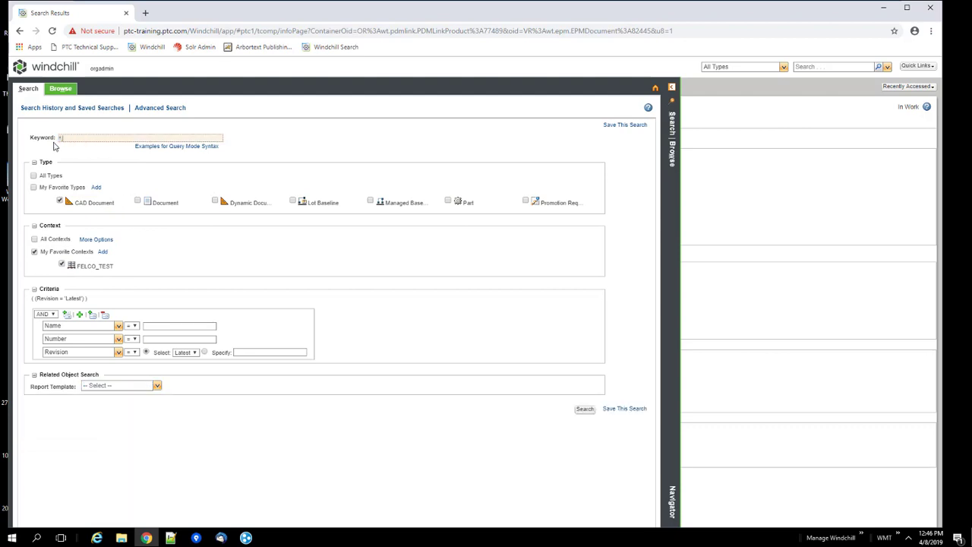
pyautogui.write('dml')
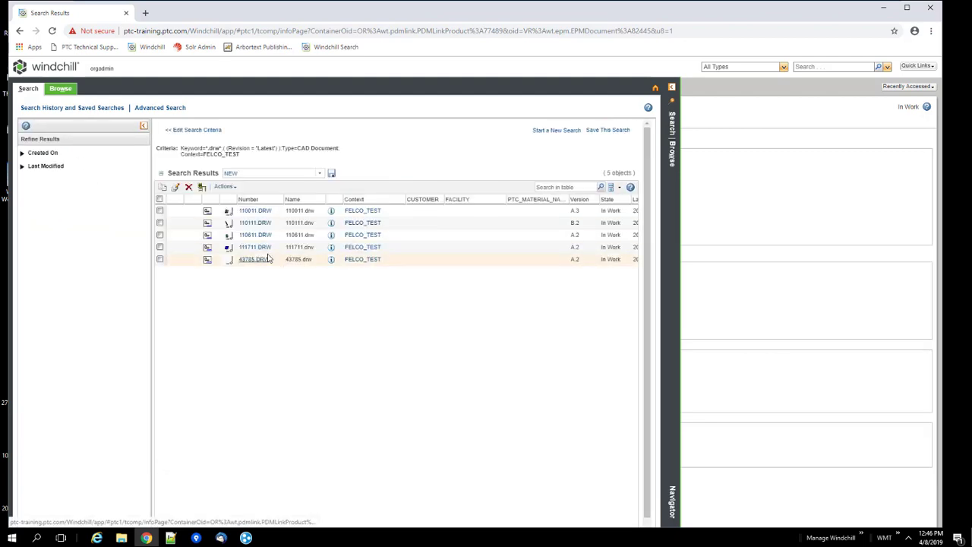
pyautogui.moveTo(266, 214)
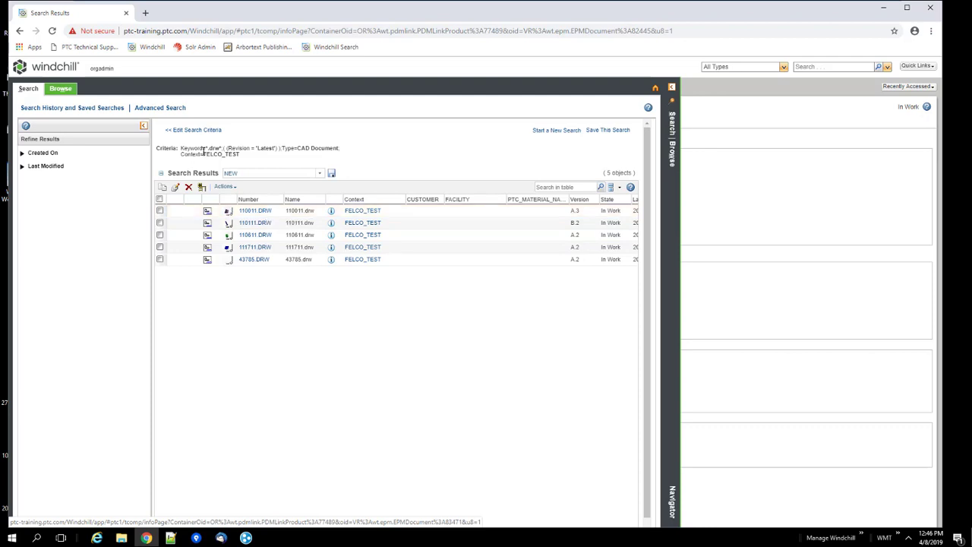
pyautogui.click(194, 131)
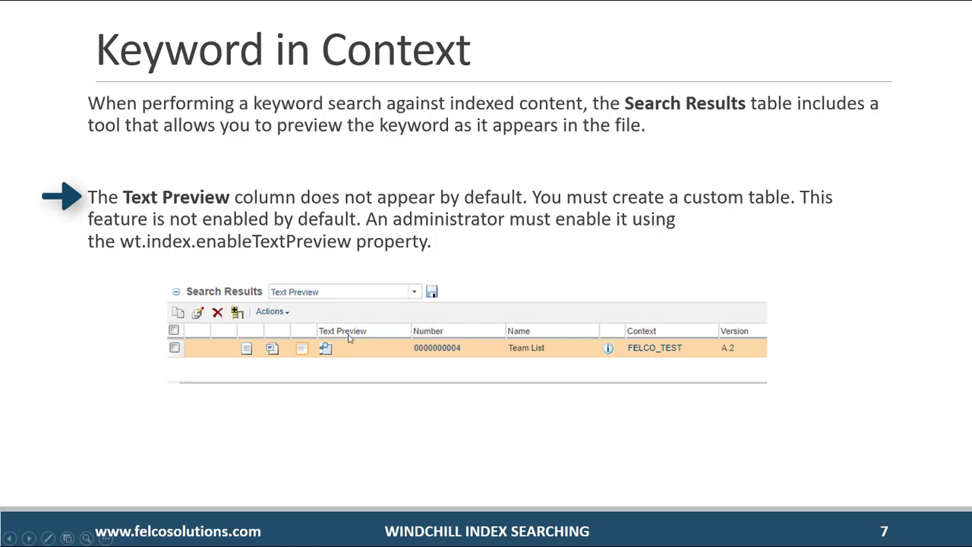
pyautogui.moveTo(368, 310)
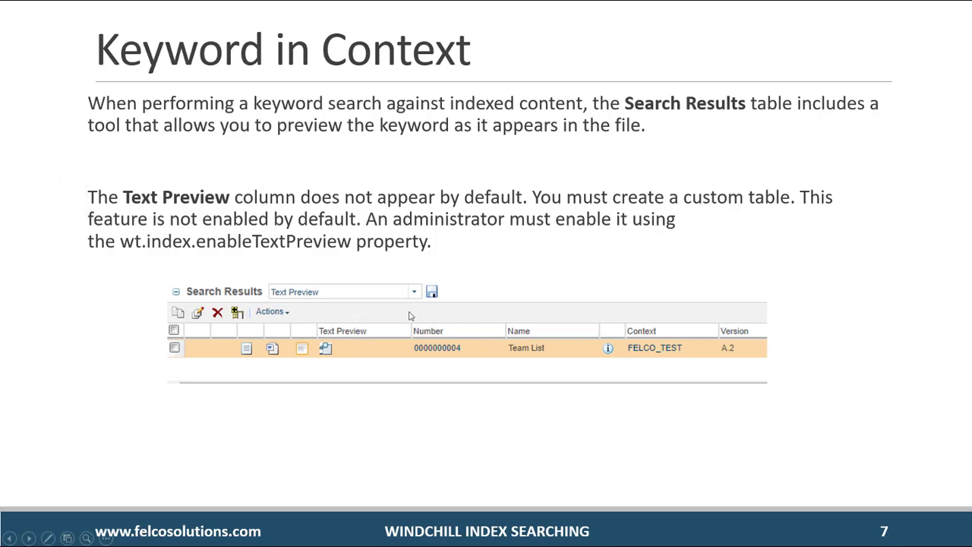
pyautogui.moveTo(352, 340)
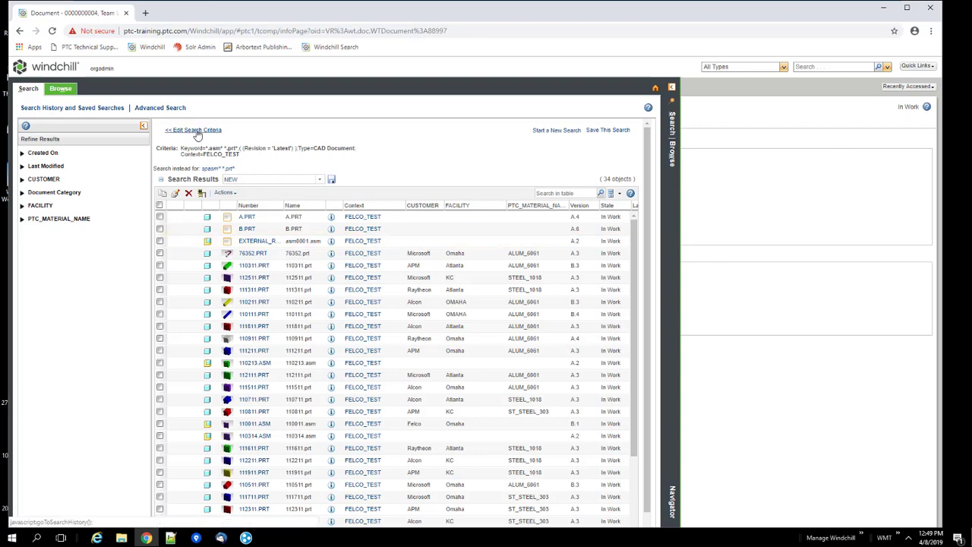
# Load the Key Word In Context saved search for editing and clear its Keyword field.
pyautogui.click(193, 130)
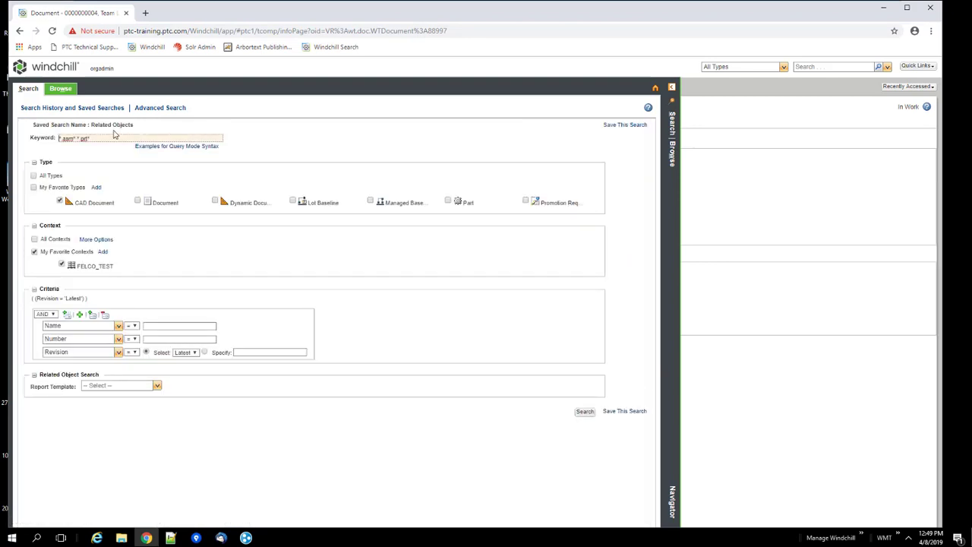
pyautogui.click(73, 106)
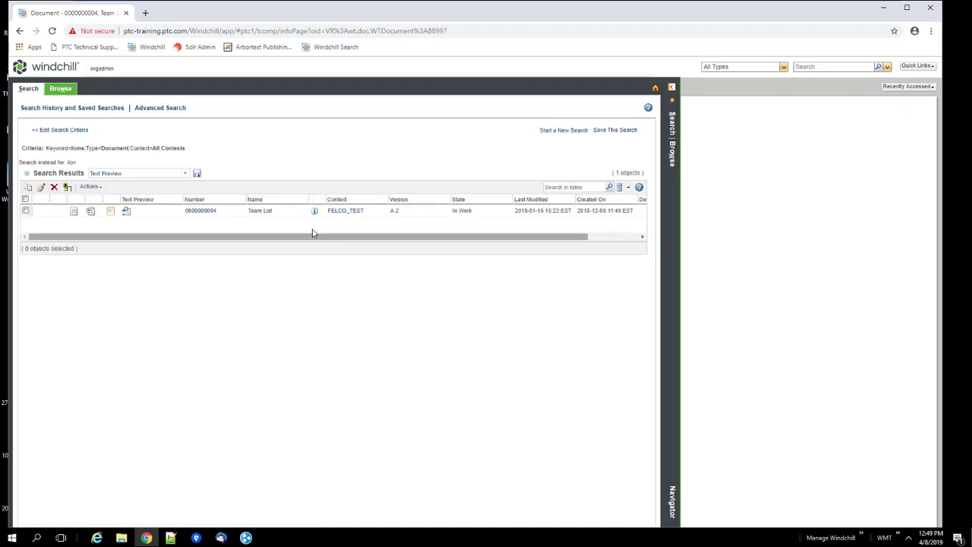
pyautogui.click(61, 129)
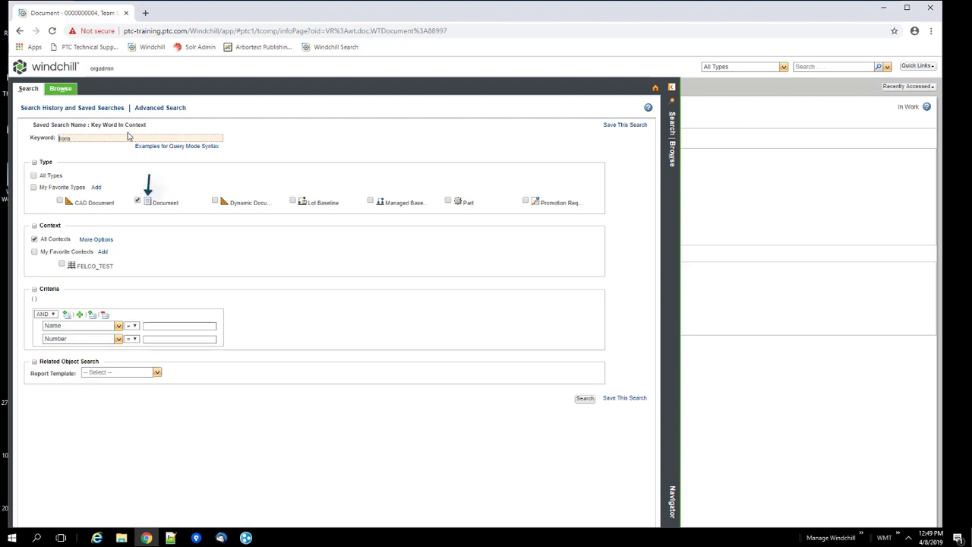
pyautogui.click(164, 202)
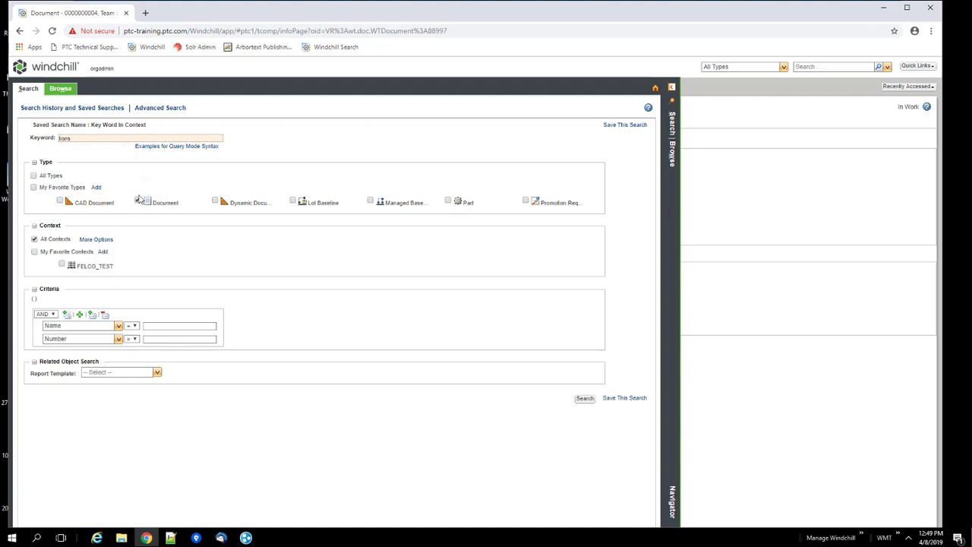
pyautogui.click(136, 201)
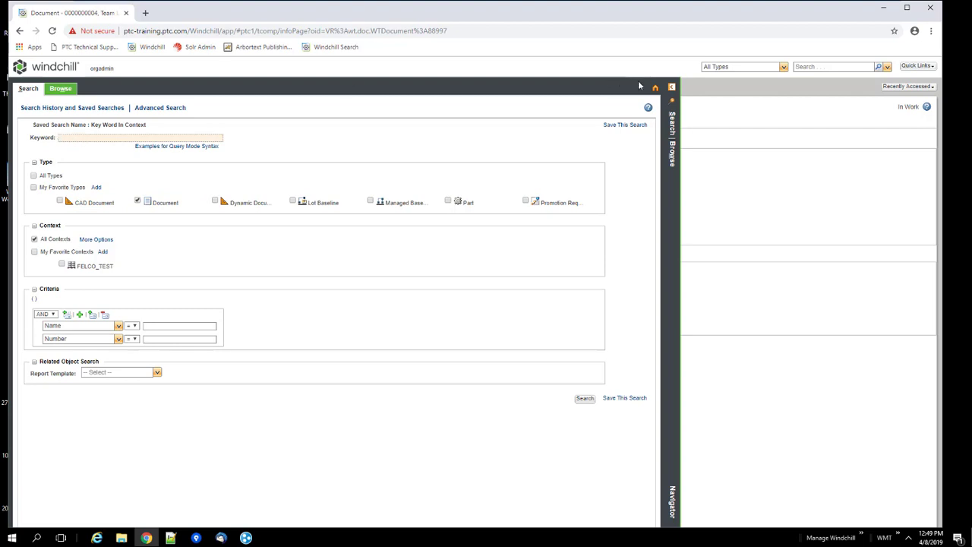
pyautogui.moveTo(365, 167)
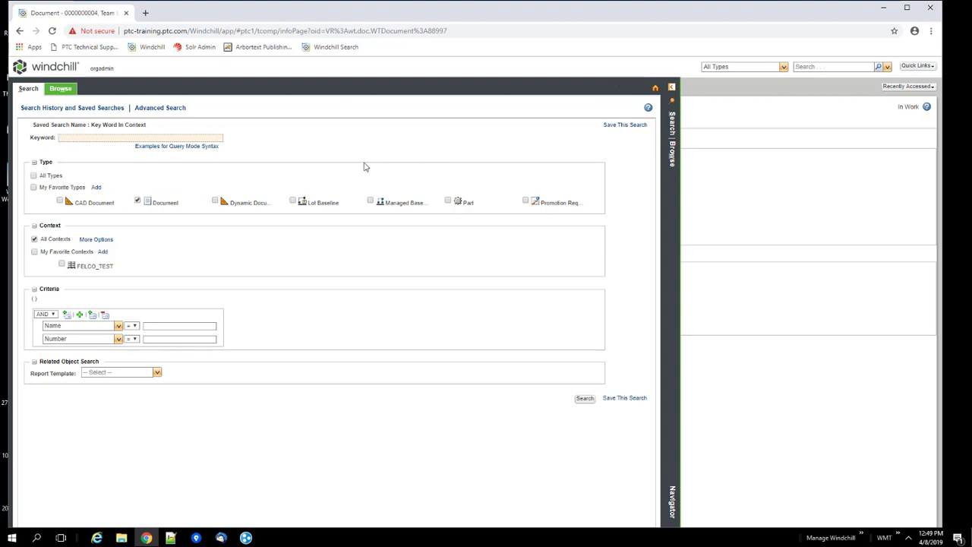
pyautogui.click(164, 202)
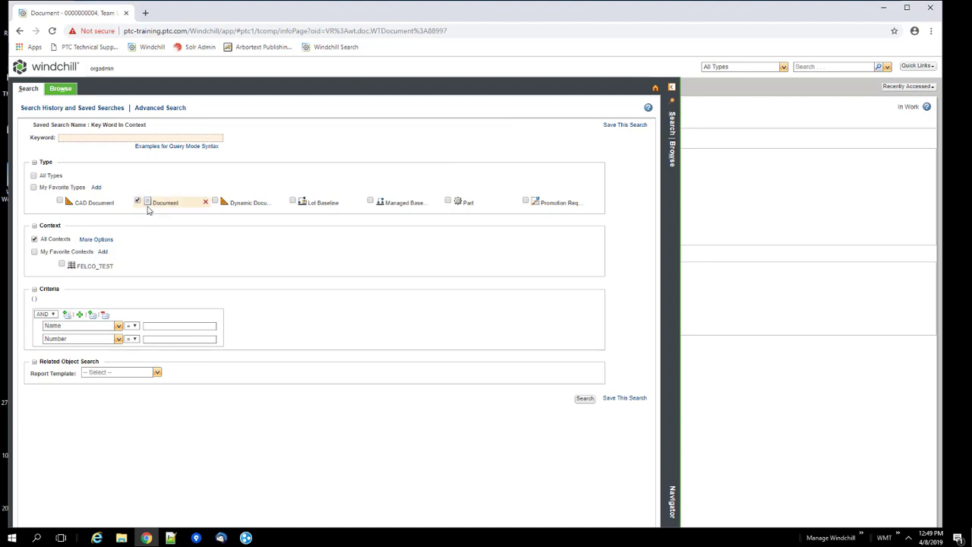
pyautogui.moveTo(164, 203)
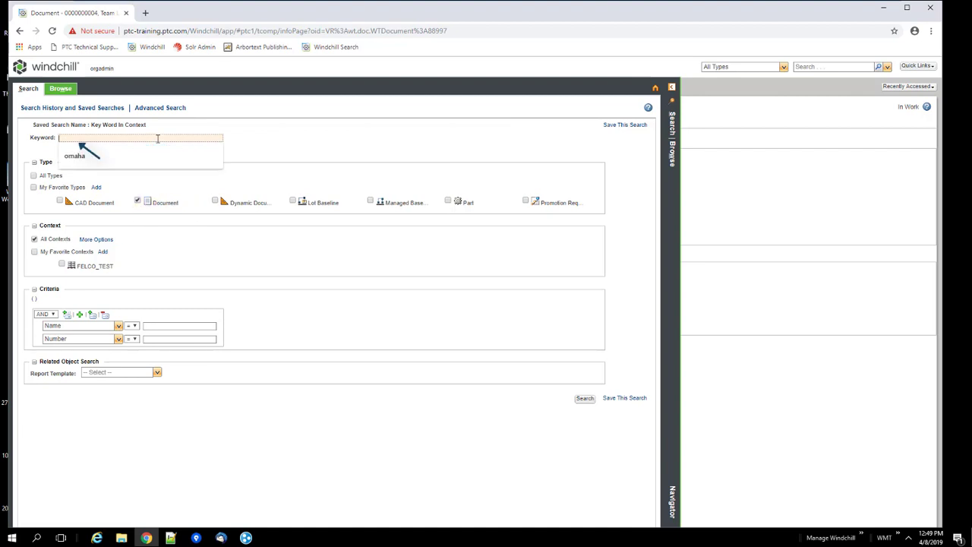
# Find the Team List document by keyword 'falcons' and preview its text showing the keyword in context.
pyautogui.write('falcons')
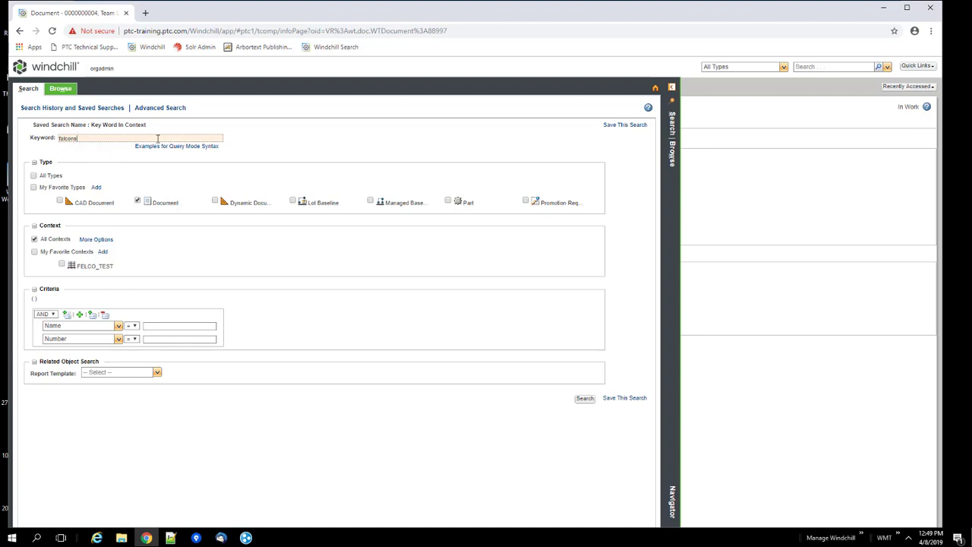
pyautogui.click(585, 398)
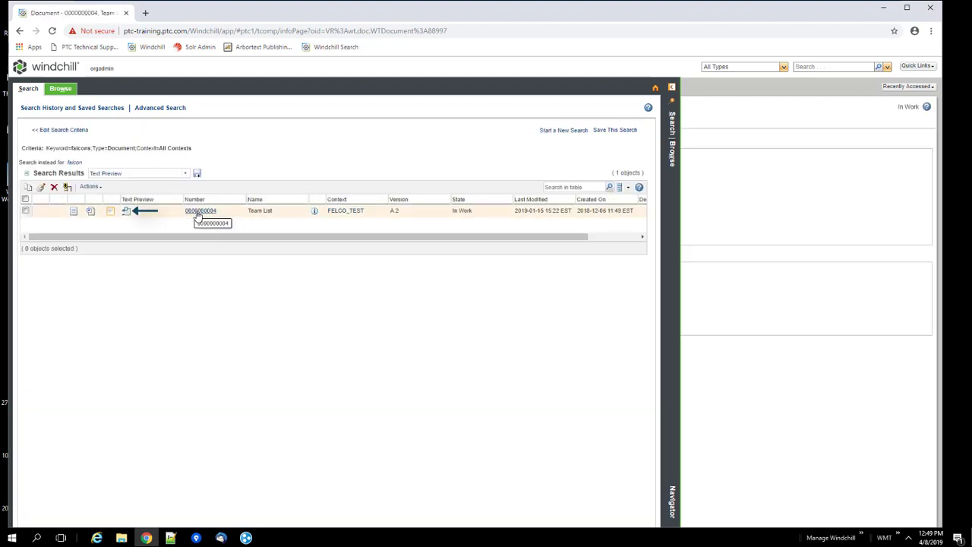
pyautogui.moveTo(136, 231)
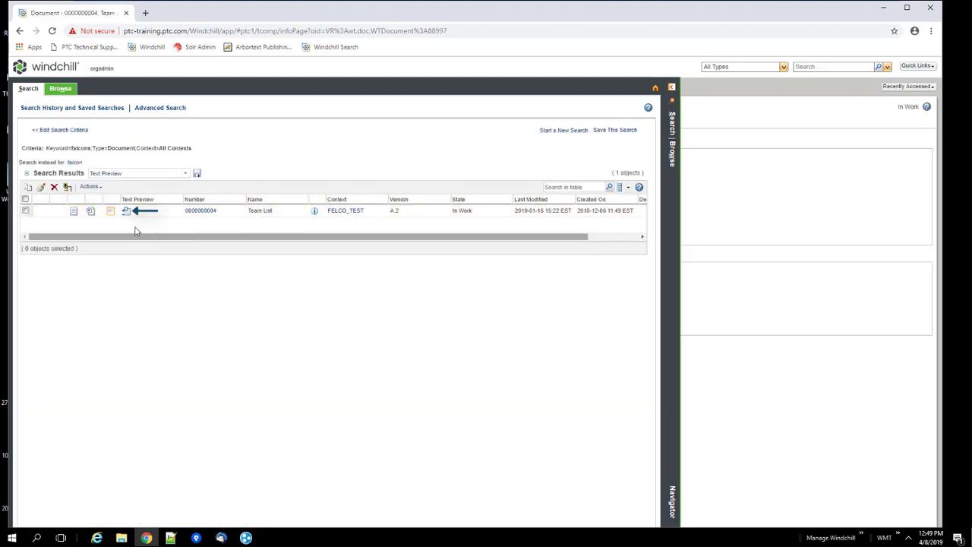
pyautogui.click(126, 210)
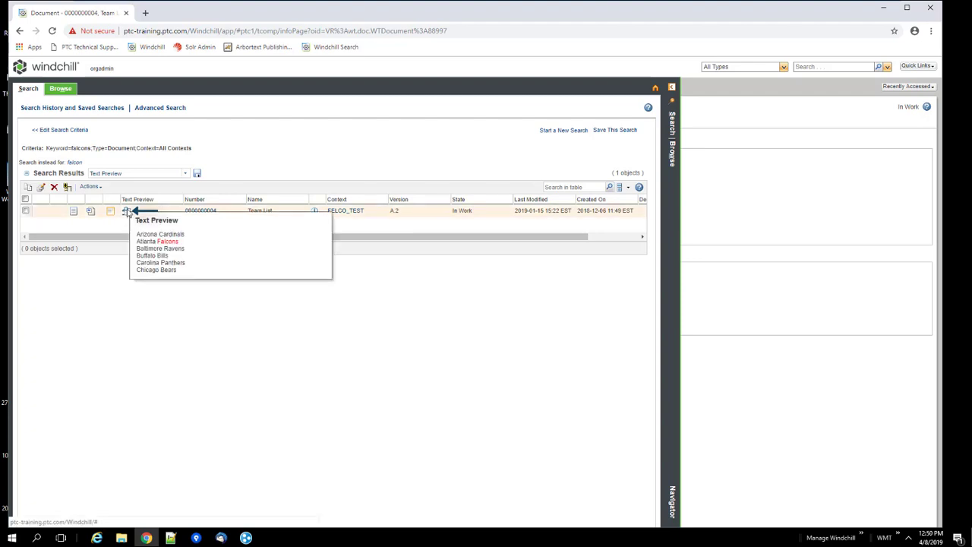